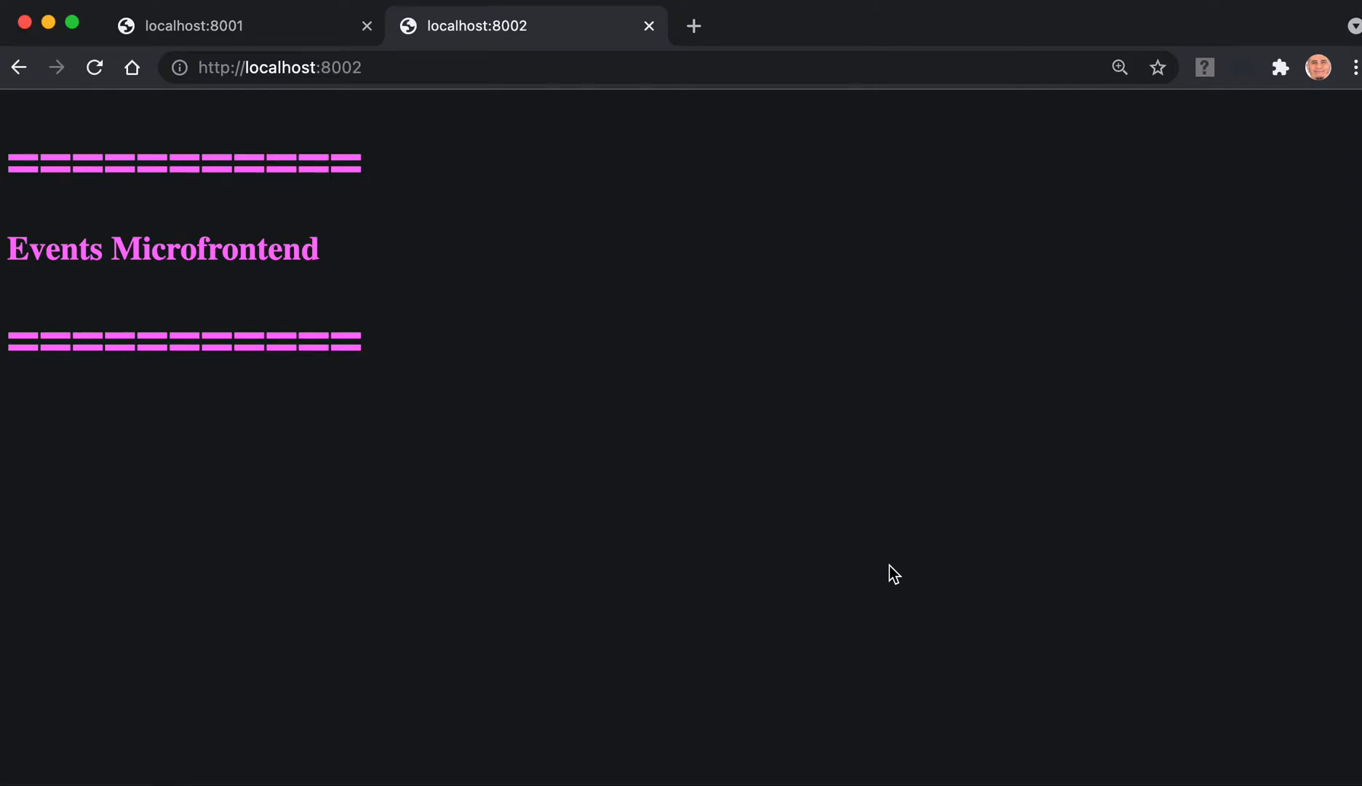
pyautogui.moveTo(376, 275)
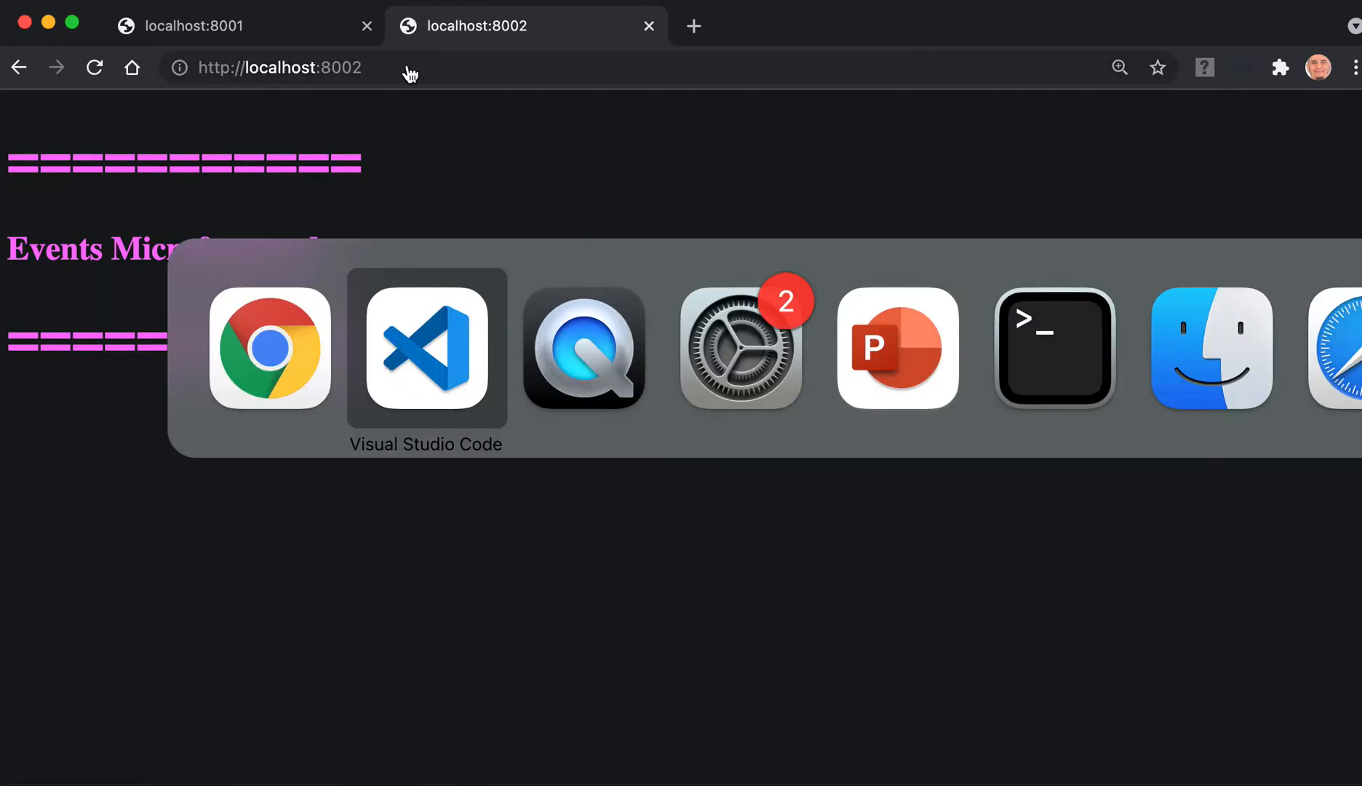
# Focus the editor and bring up options for the events terminal session serving localhost:8002
pyautogui.click(425, 350)
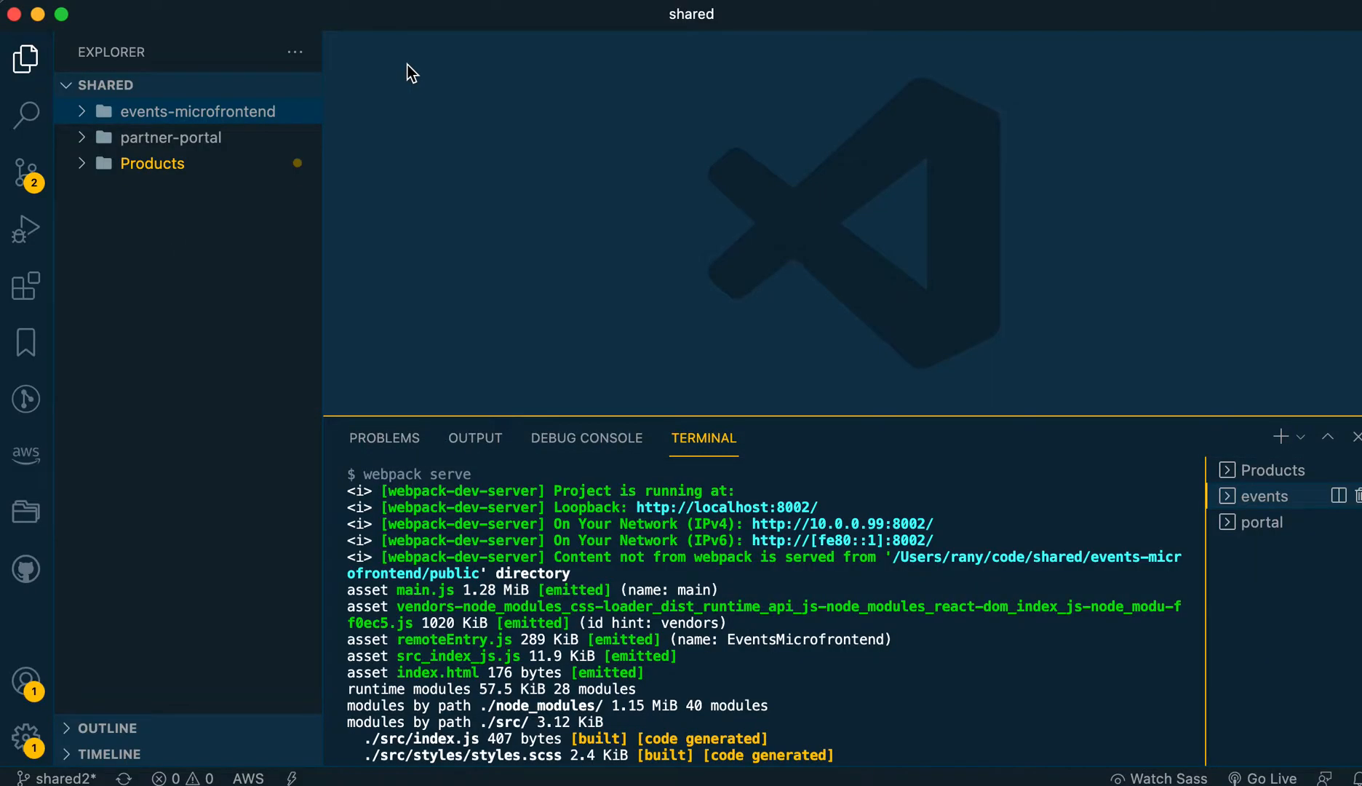
pyautogui.moveTo(1292, 496)
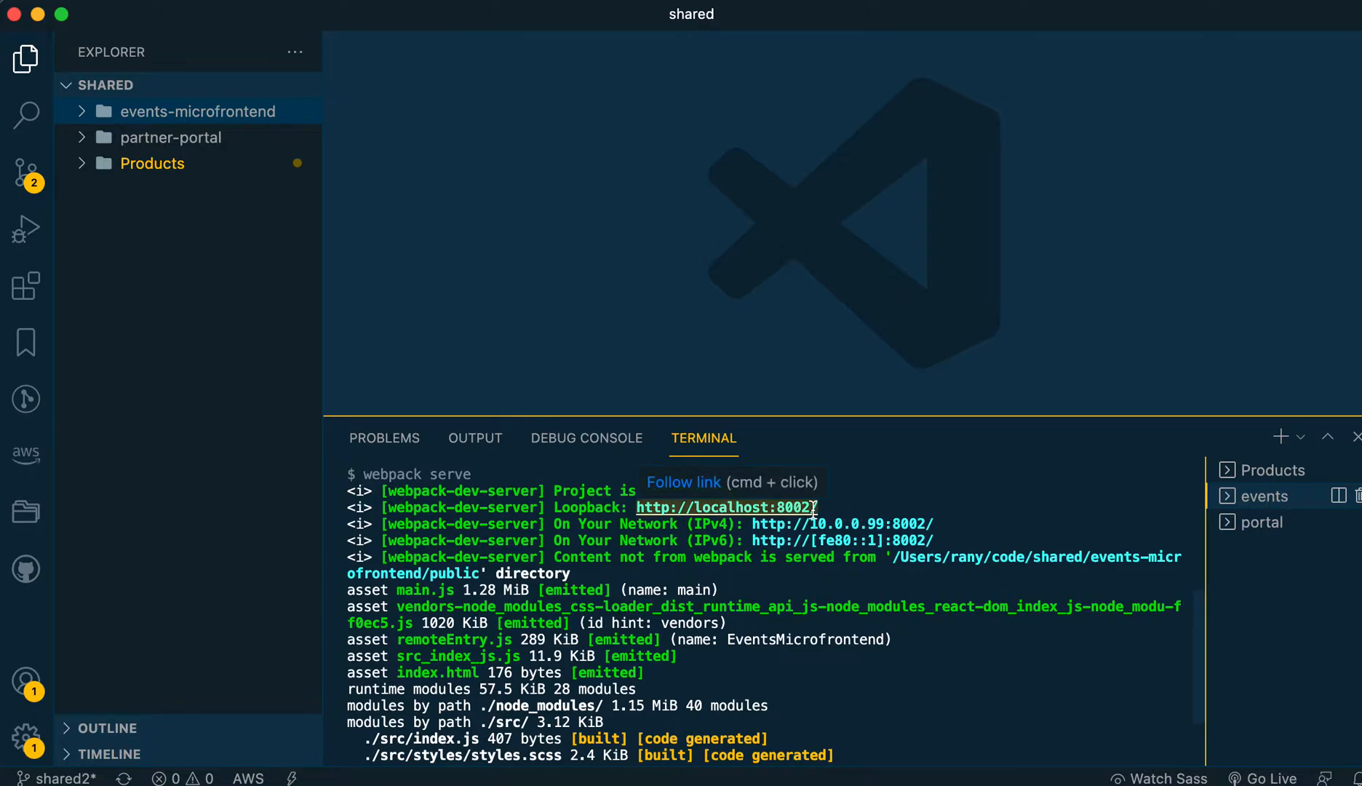
pyautogui.moveTo(1293, 497)
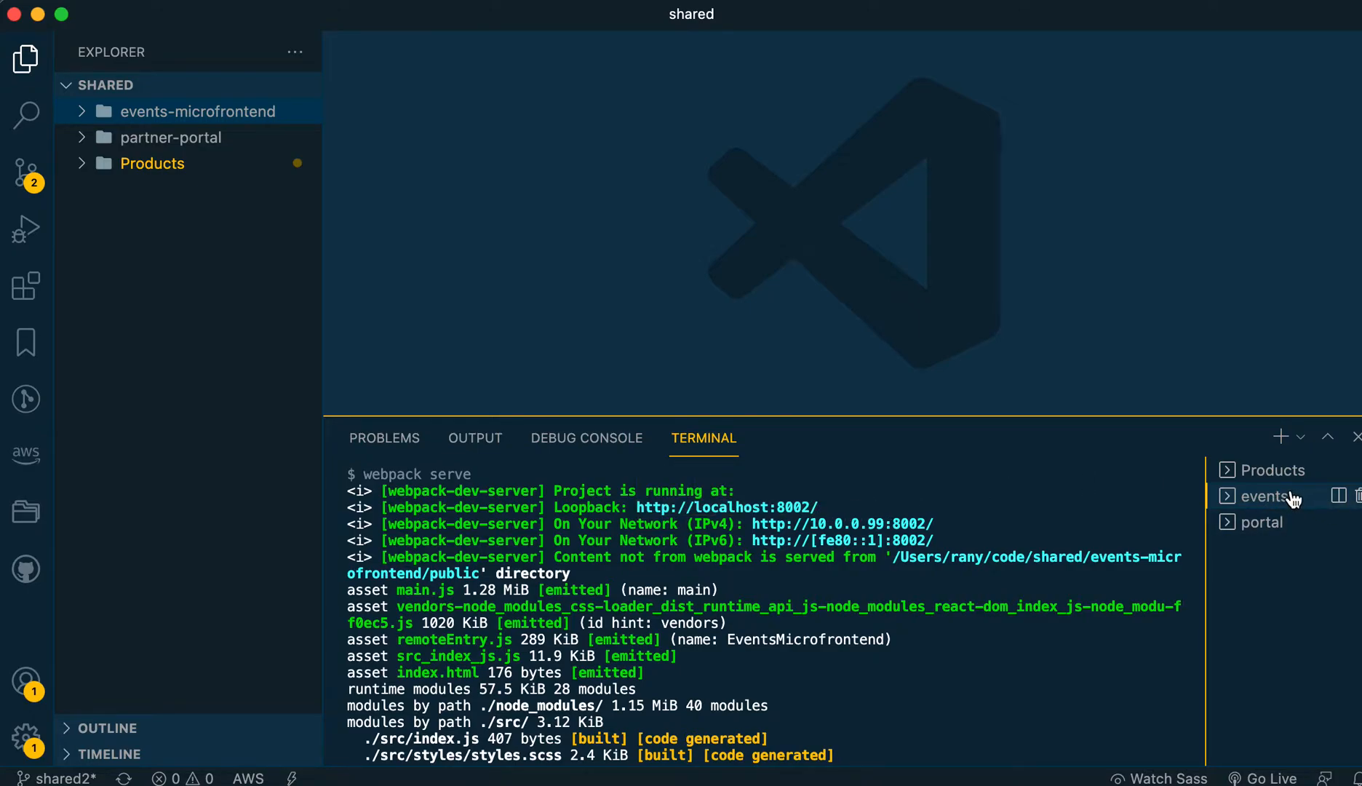
pyautogui.rightClick(1260, 496)
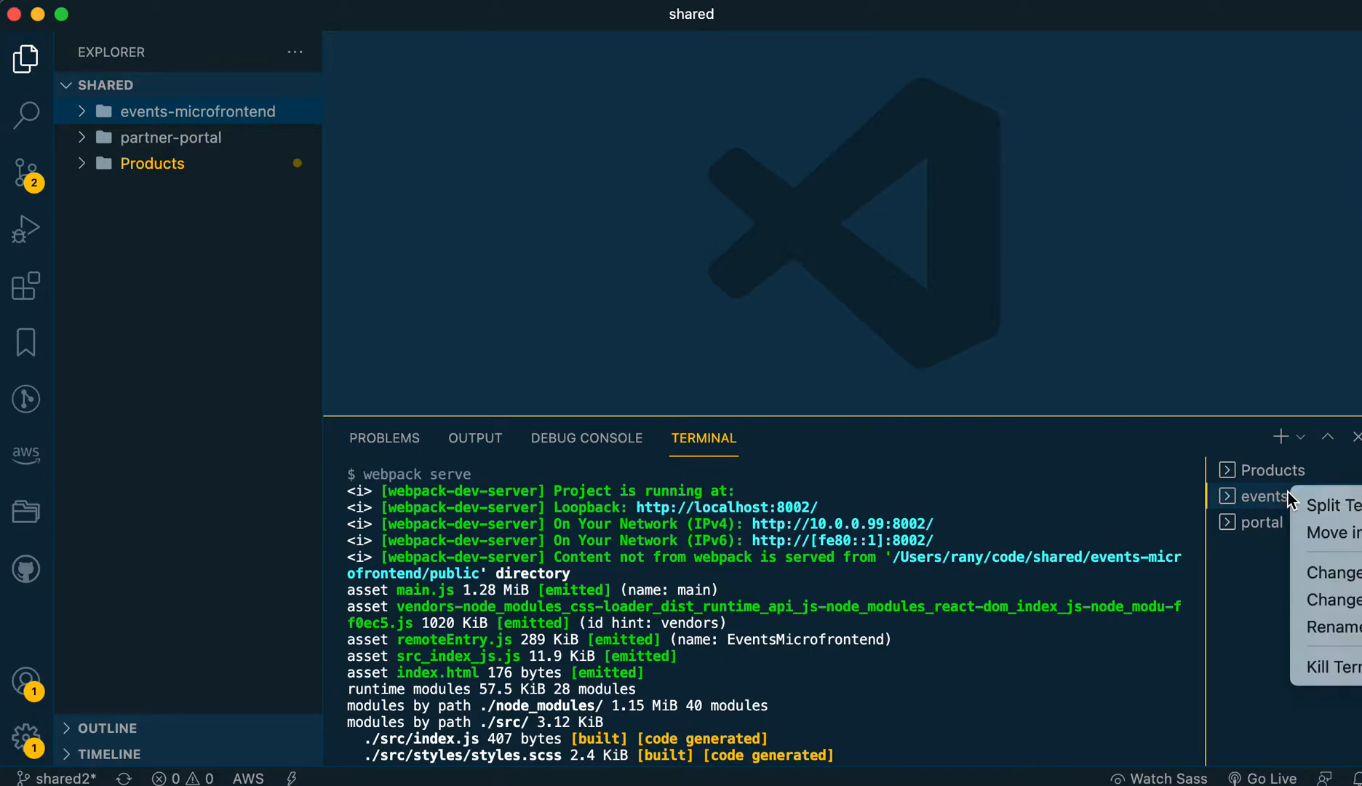
pyautogui.moveTo(1328, 627)
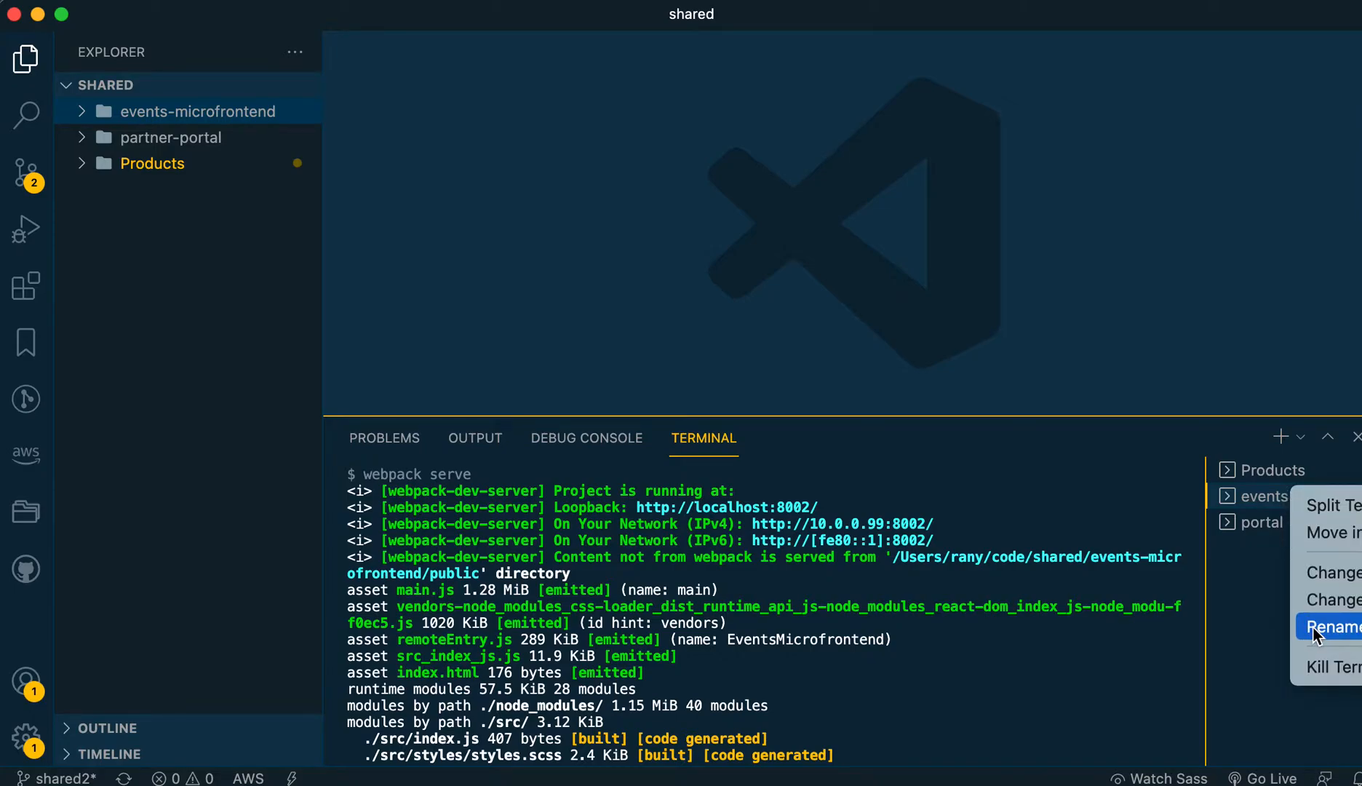
pyautogui.moveTo(1266, 509)
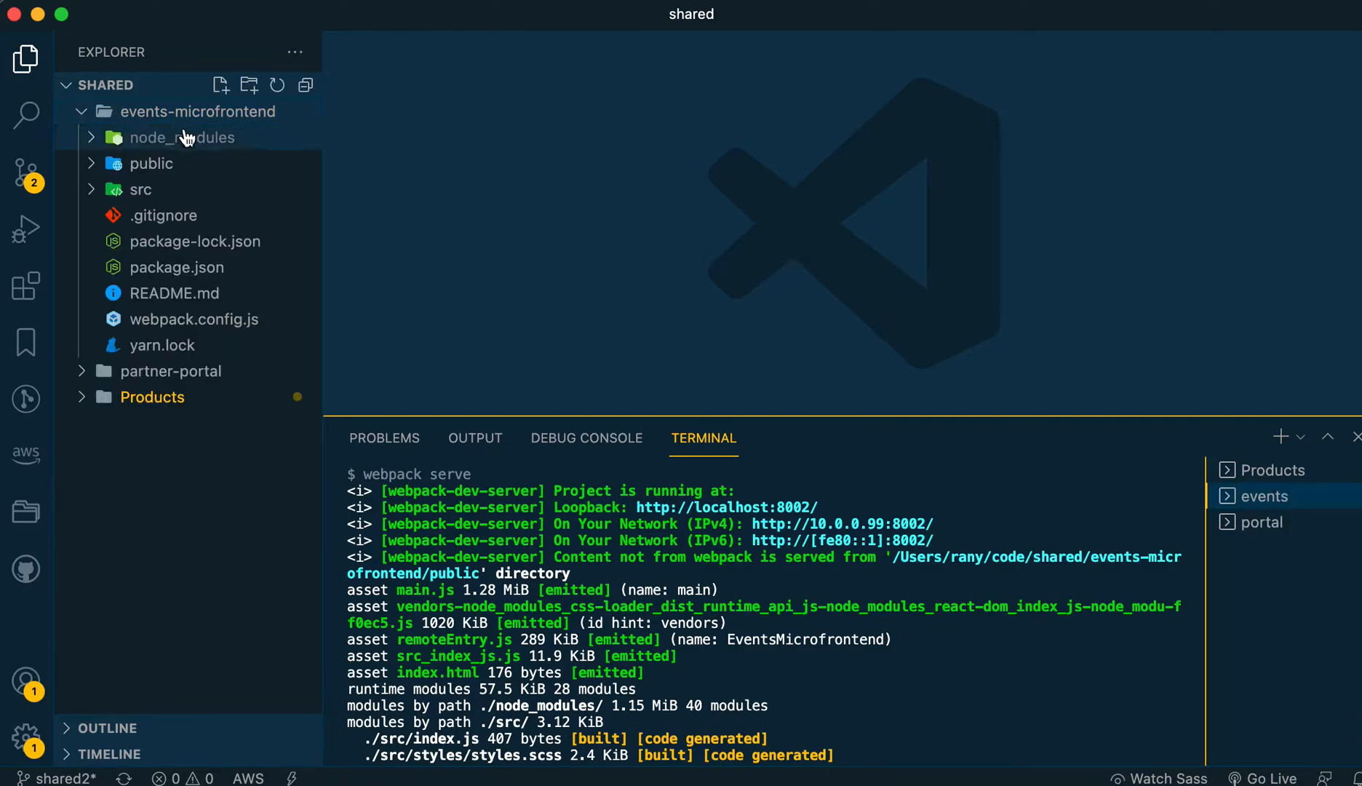
pyautogui.moveTo(195, 320)
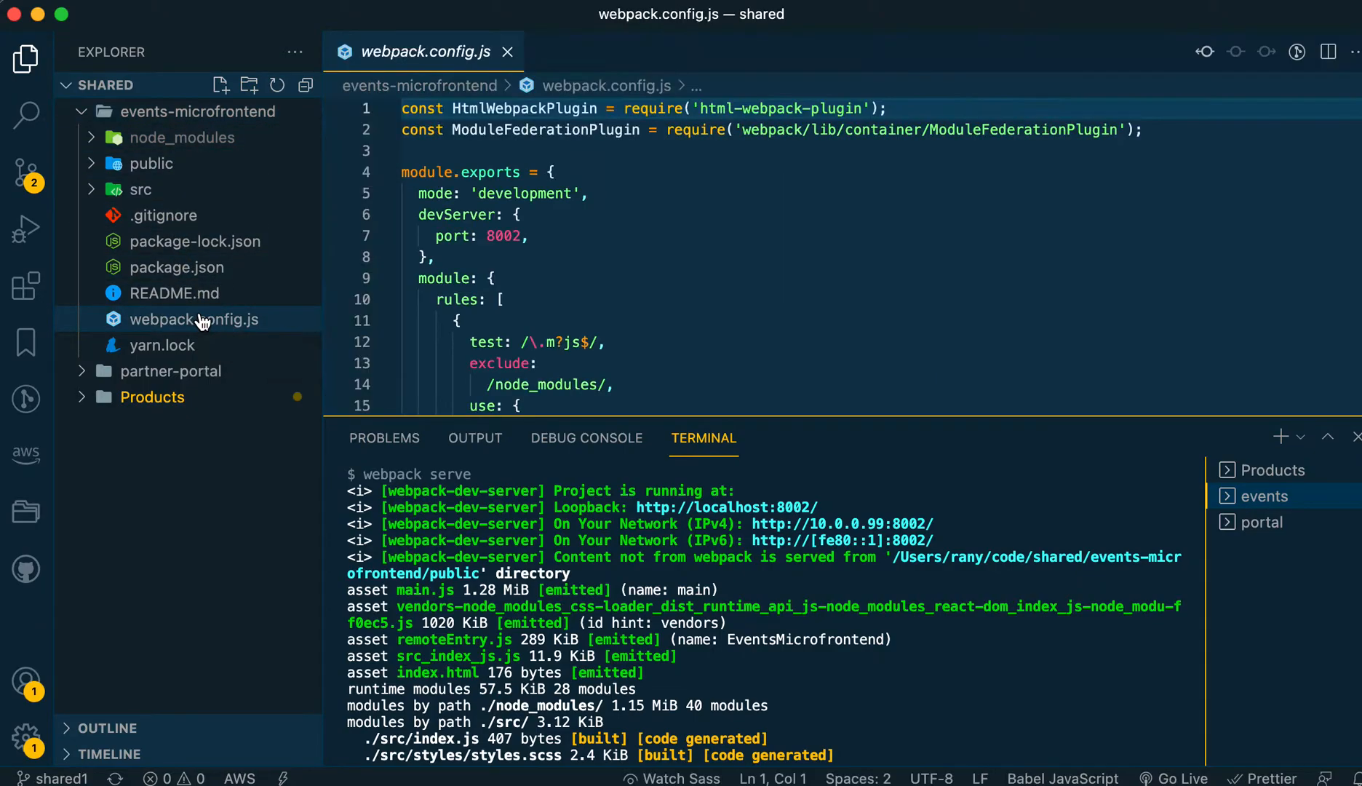
# Add shared: ['react'] to the ModuleFederationPlugin in webpack.config.js and save
pyautogui.scroll(-3)
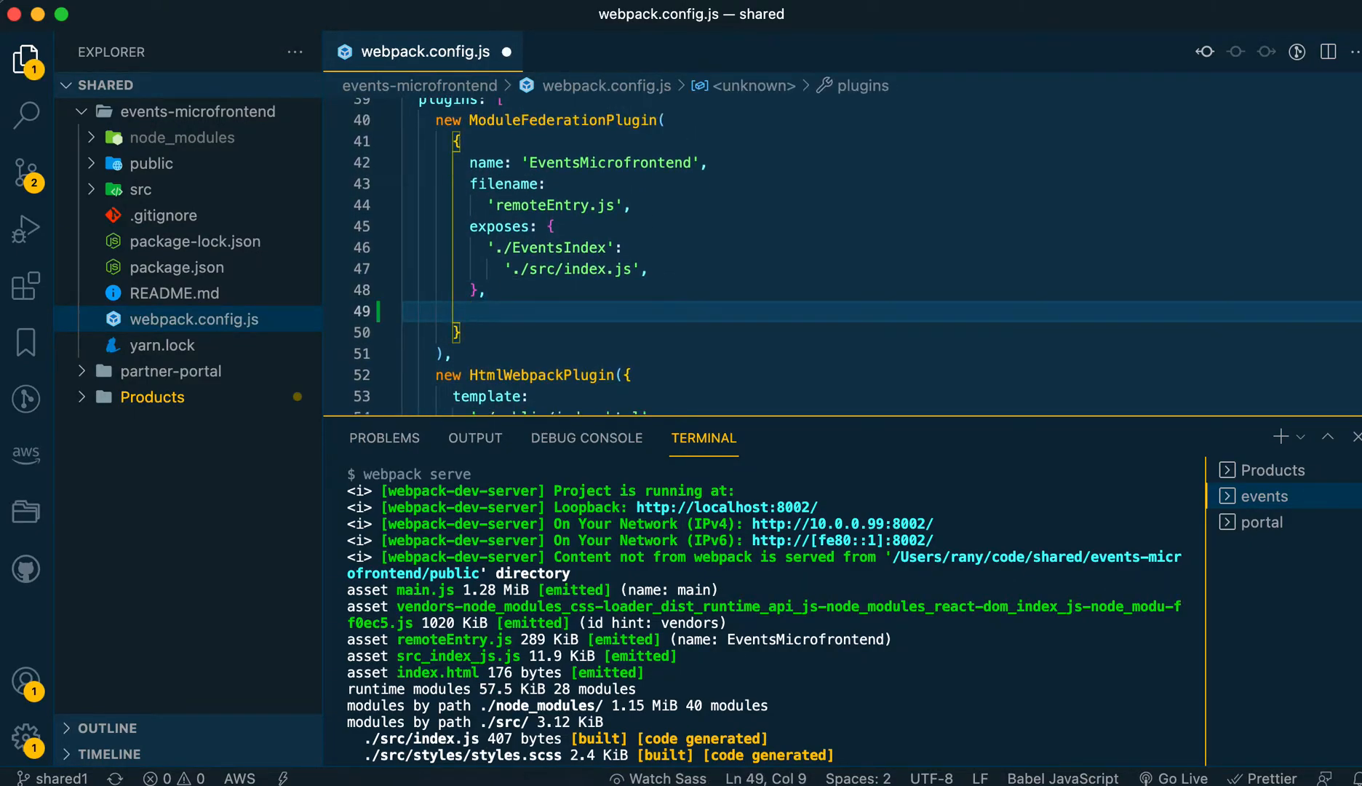
pyautogui.write('shared:')
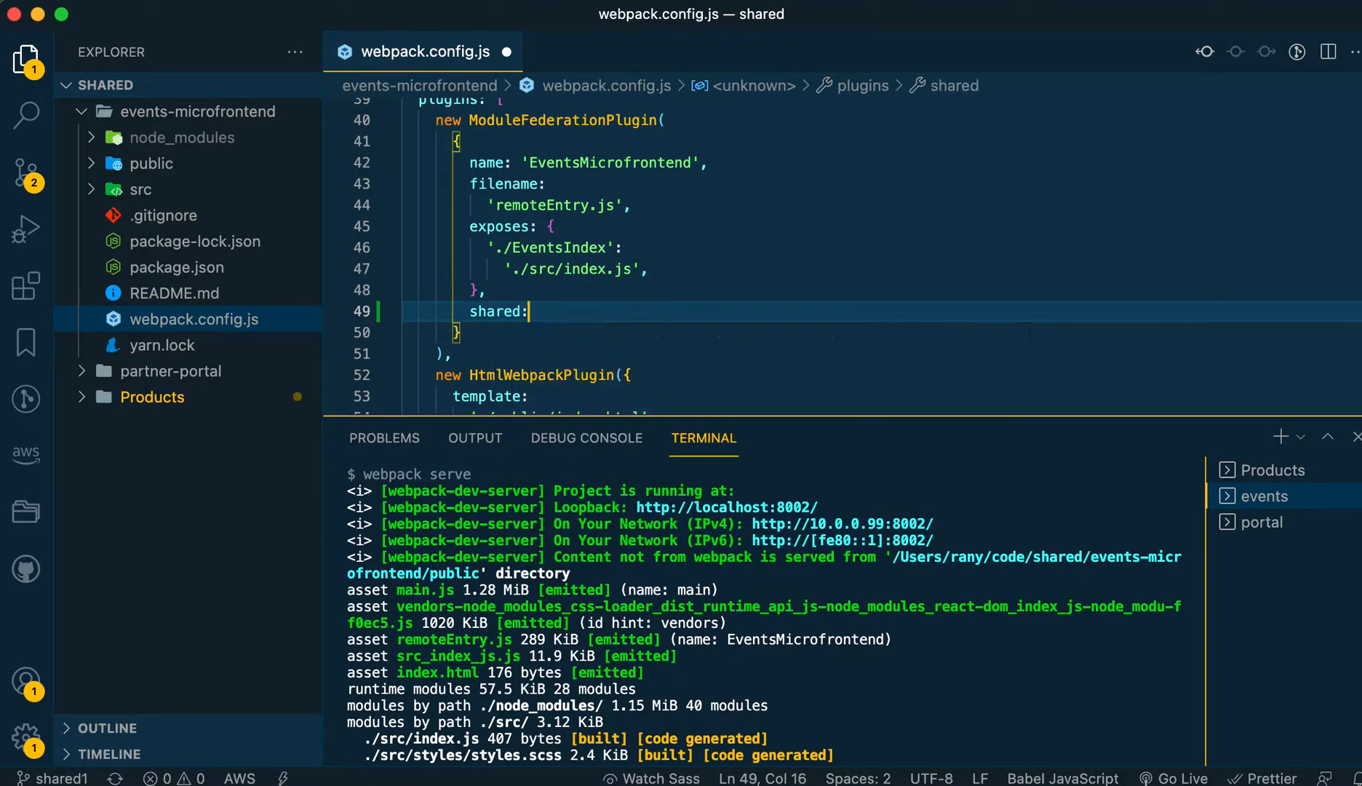
pyautogui.write("['']")
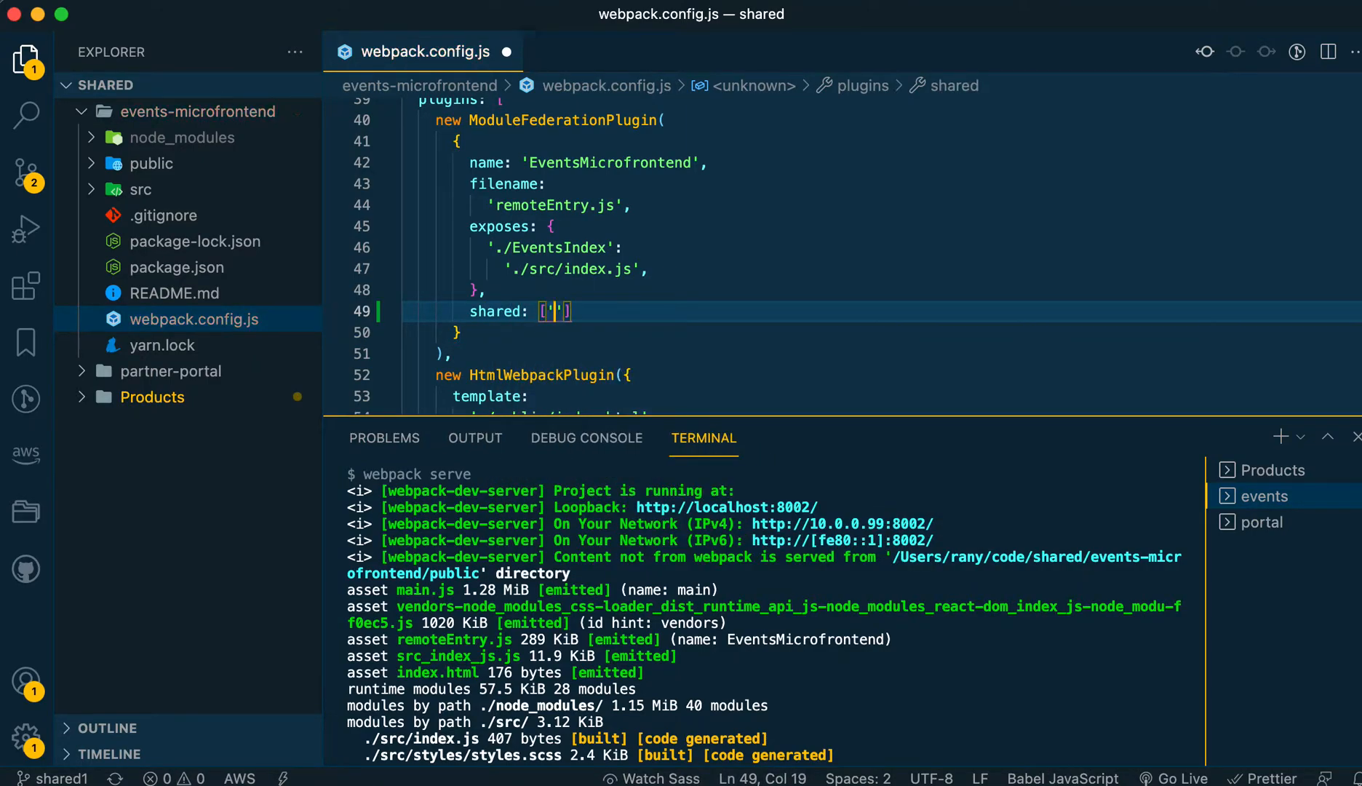
pyautogui.write('react')
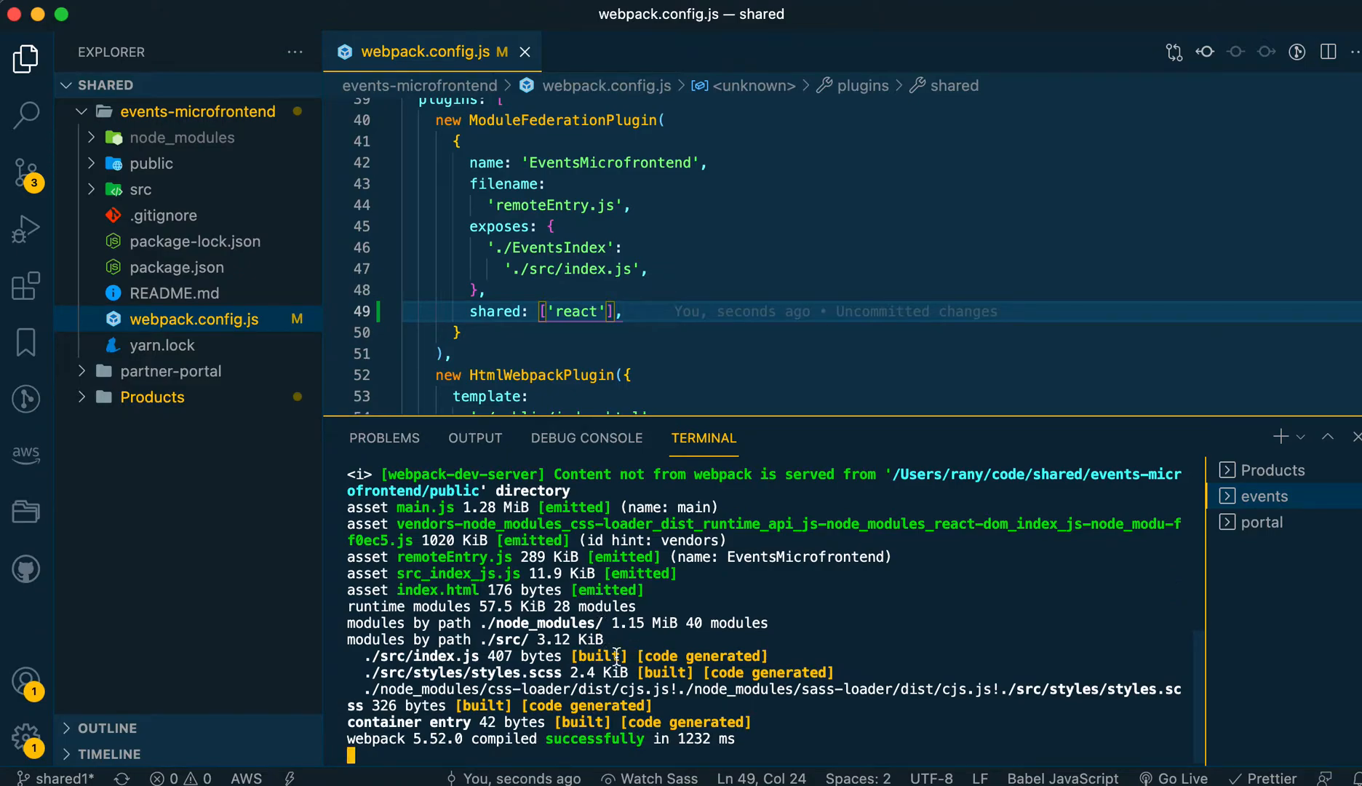
# Stop the dev server with Ctrl+C and rerun yarn run start to rebuild with shared react
pyautogui.press('ctrl+c')
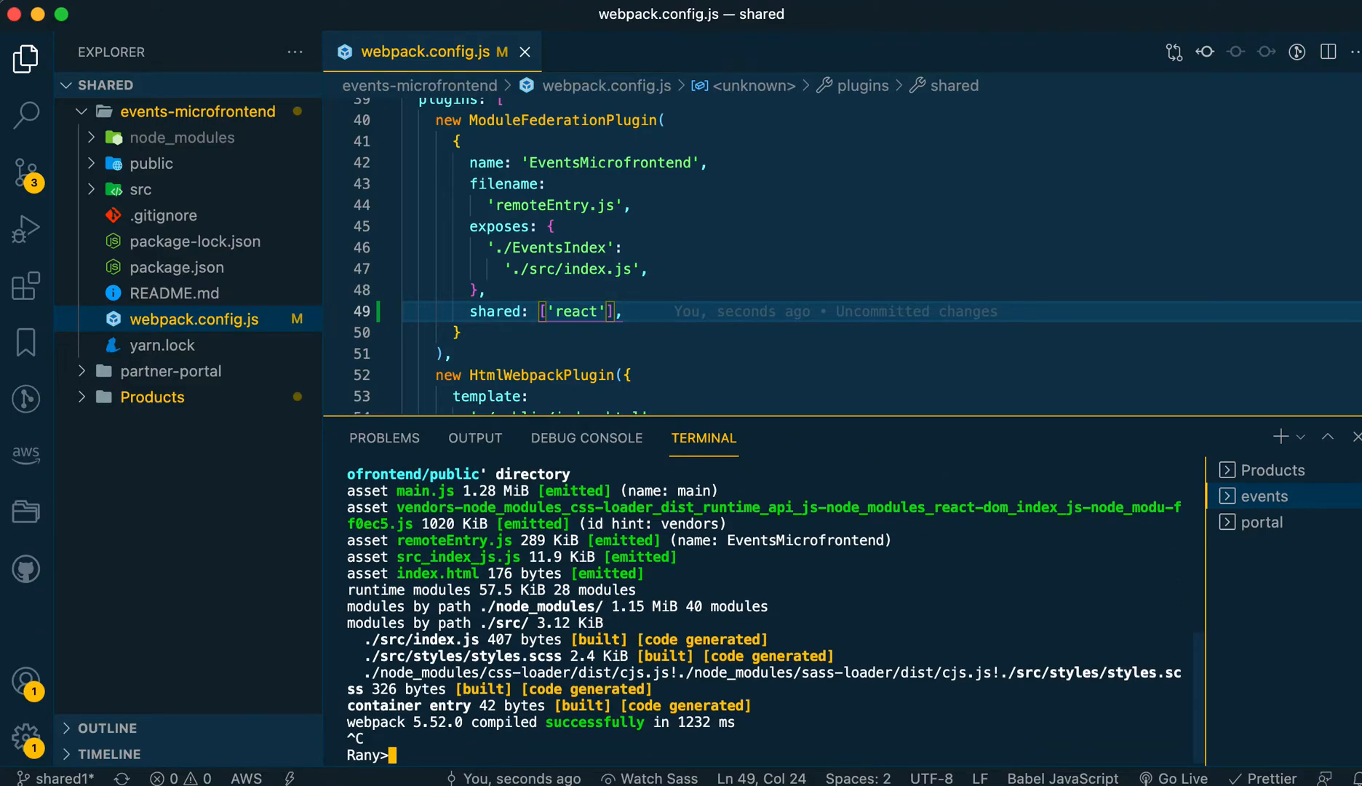
pyautogui.write('yarn run start')
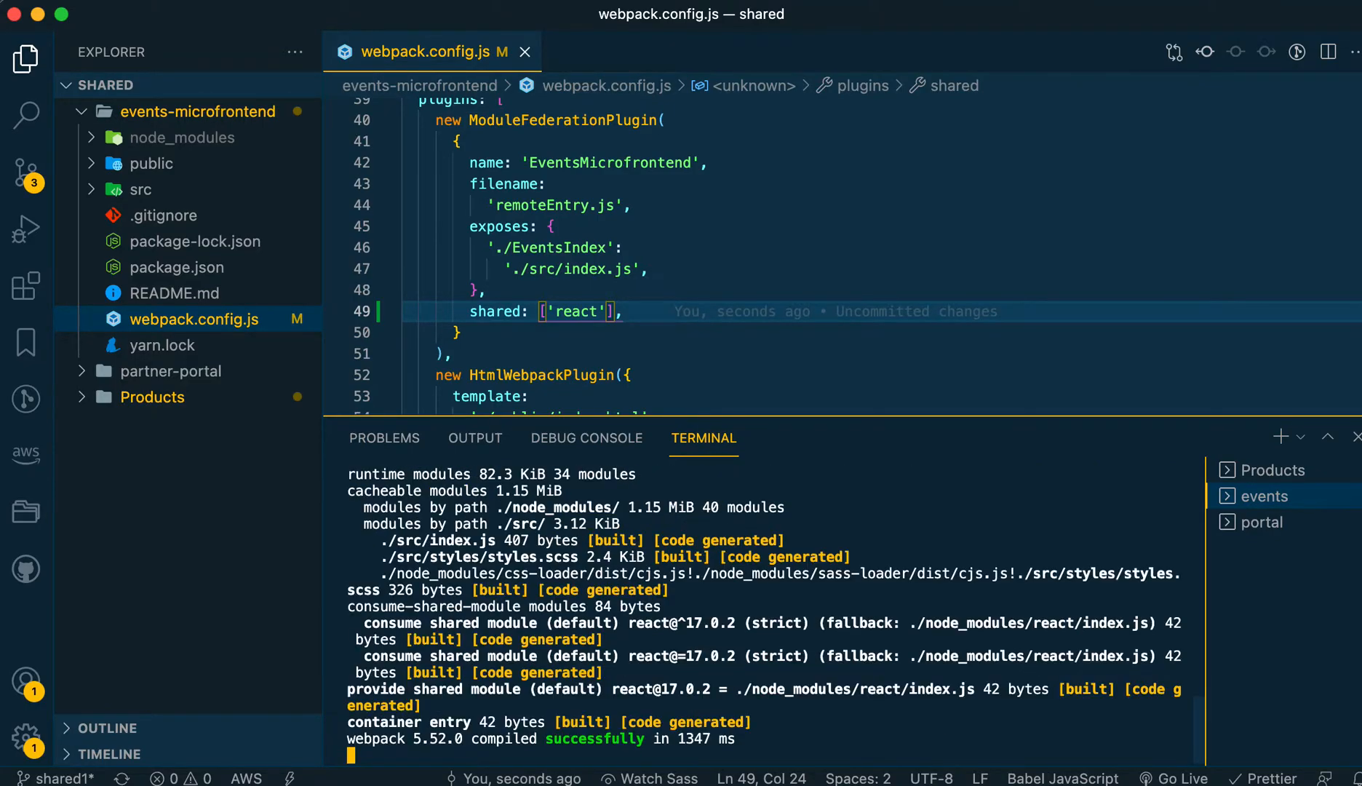
pyautogui.rightClick(691, 635)
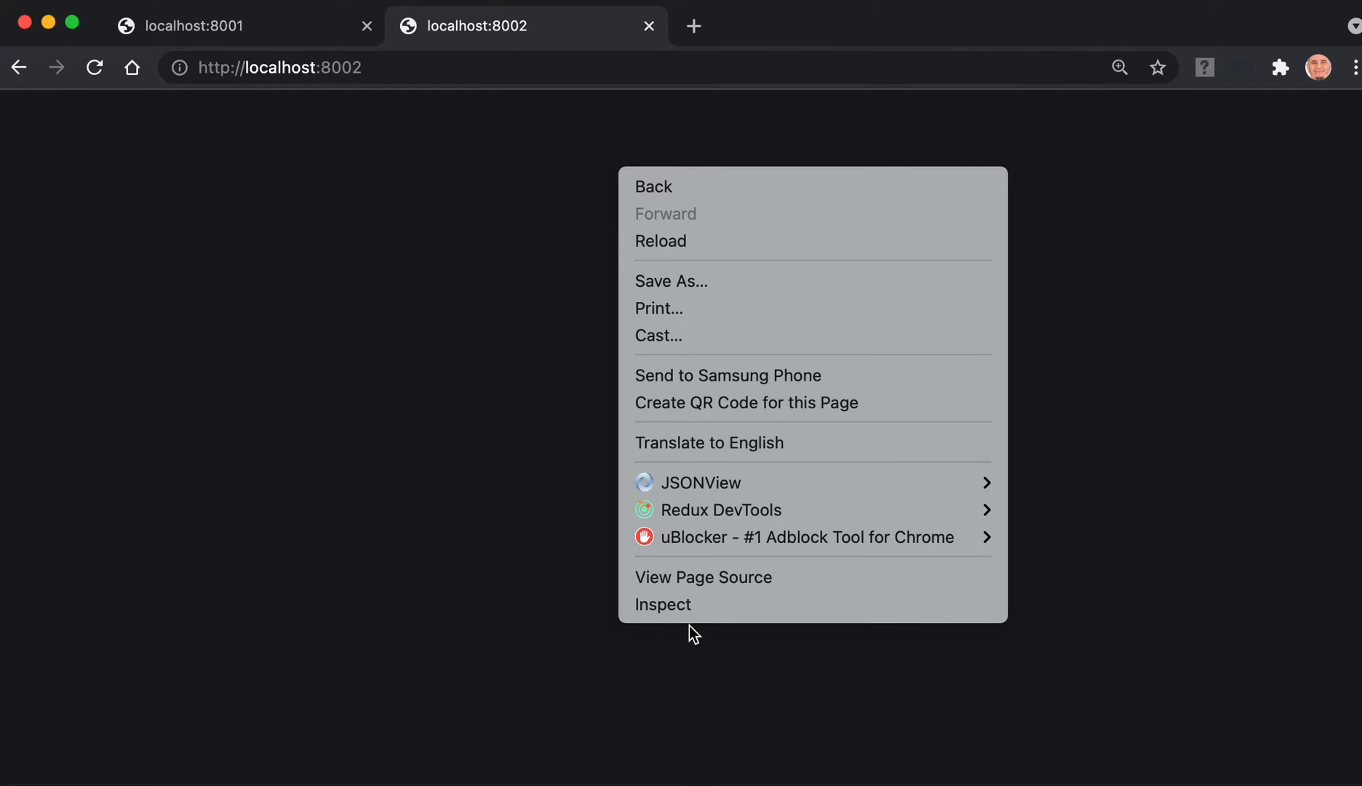
# Inspect the blank localhost:8002 page and show the Console's eager-consumption error
pyautogui.click(662, 604)
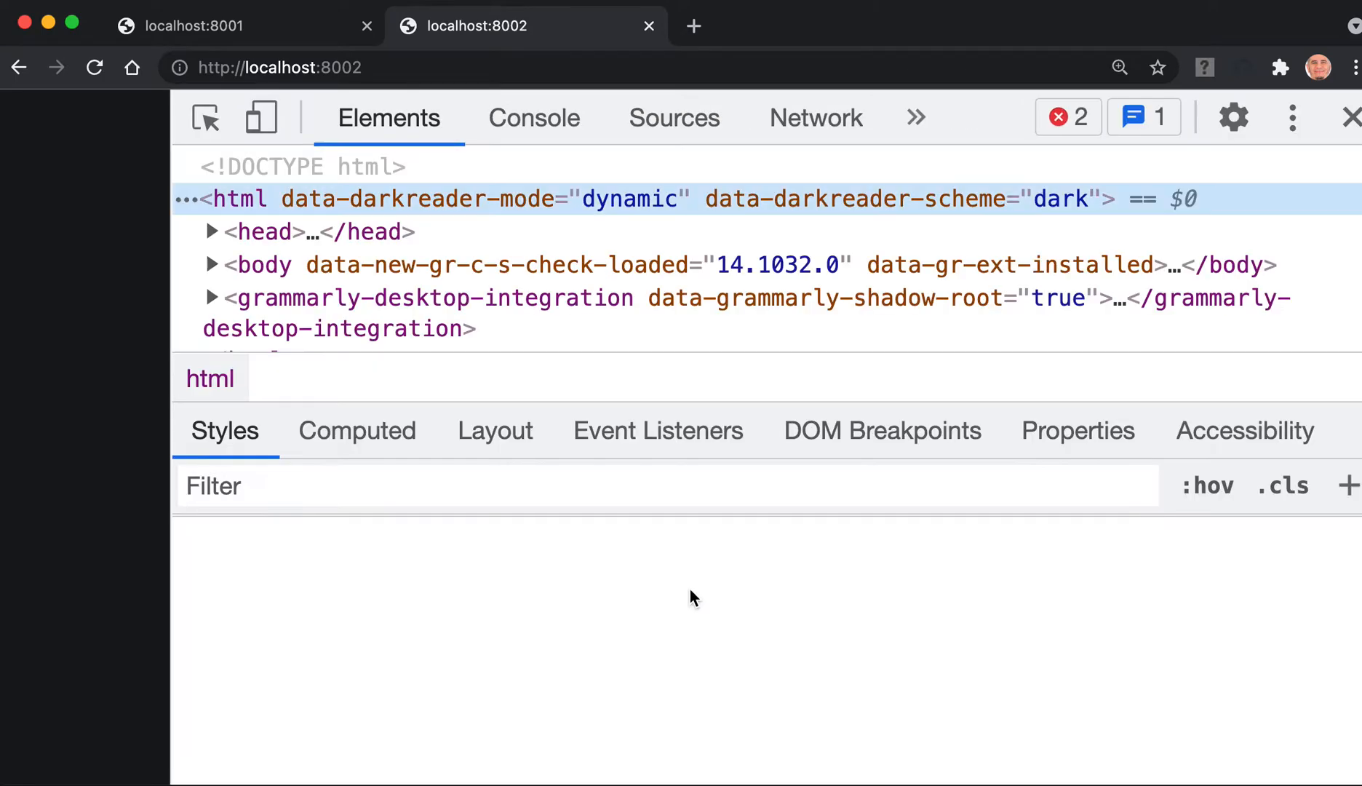
pyautogui.click(534, 118)
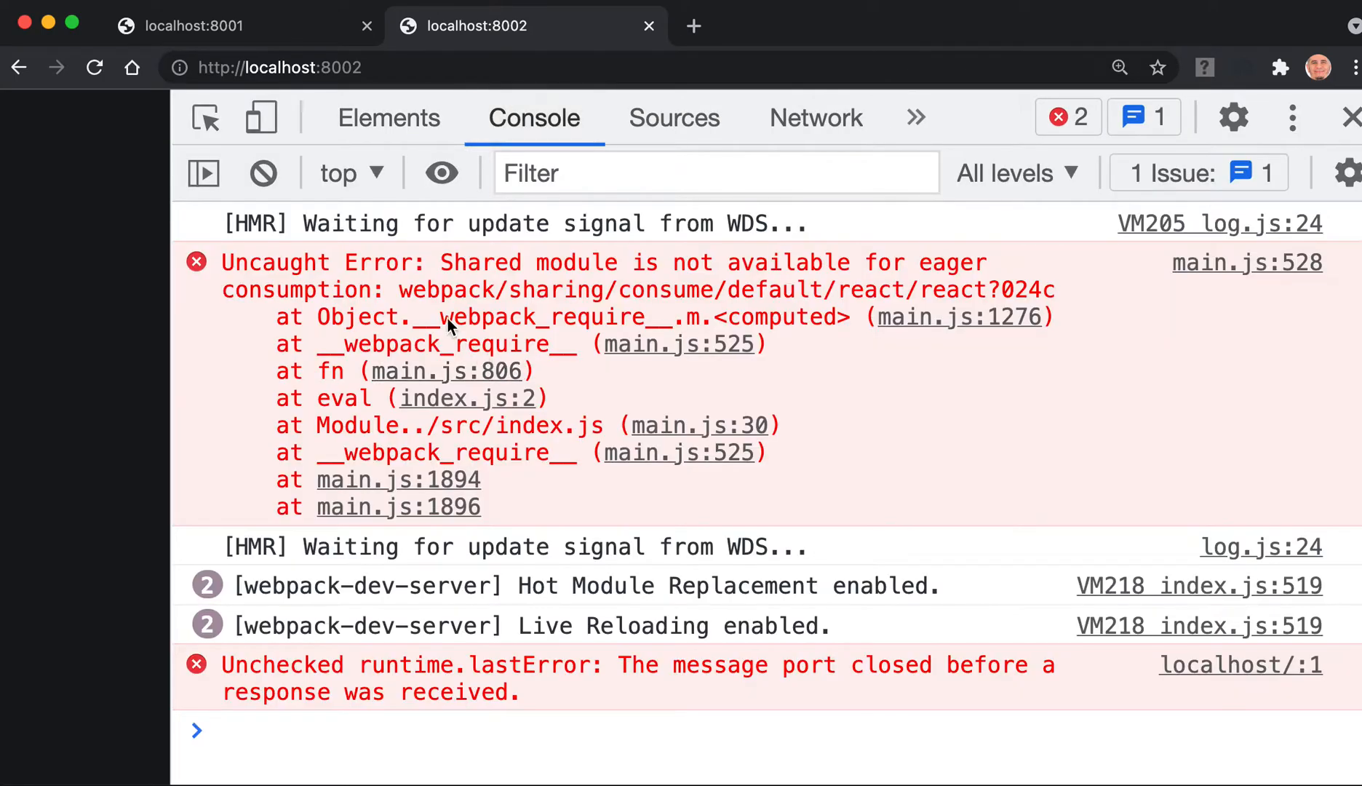
pyautogui.moveTo(634, 489)
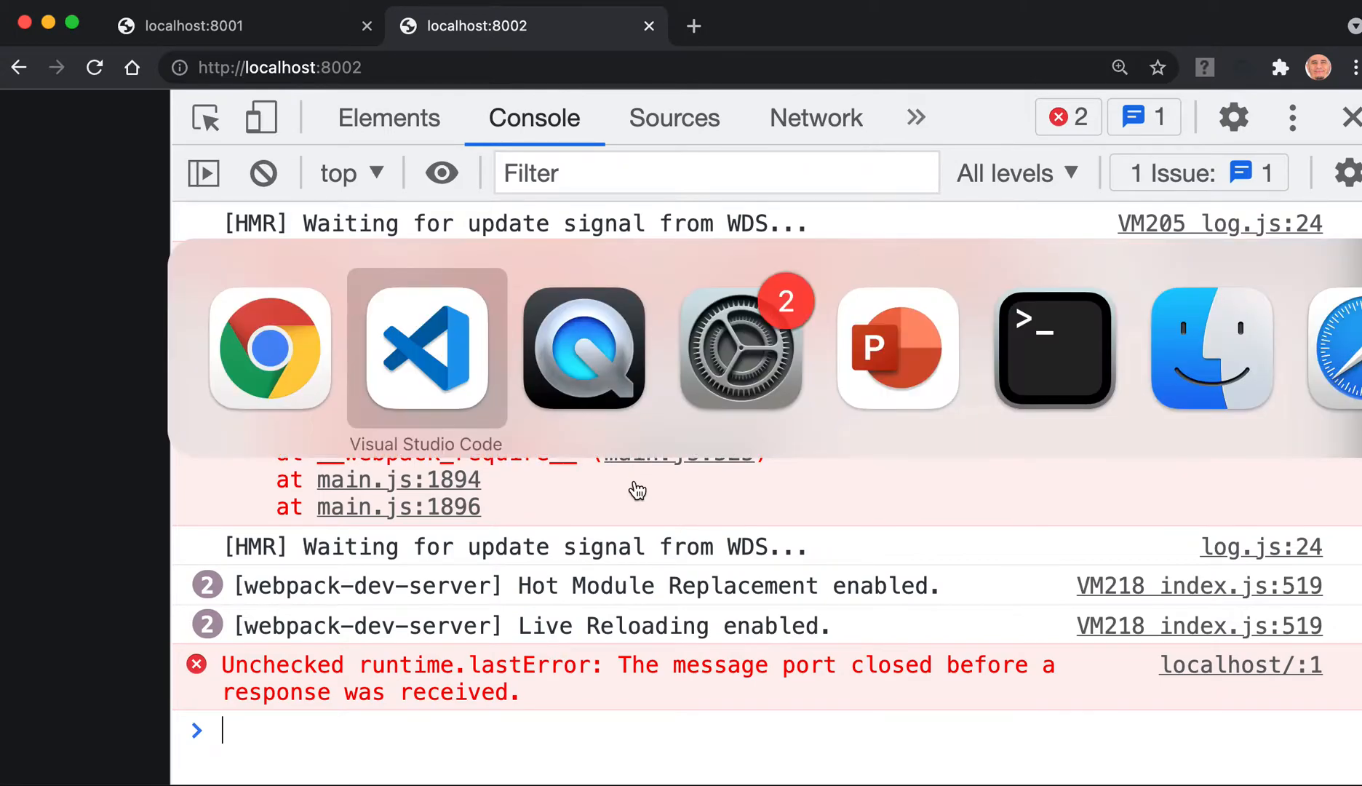
# Rename src/index.js to bootstrap.js via the Explorer file options
pyautogui.click(425, 349)
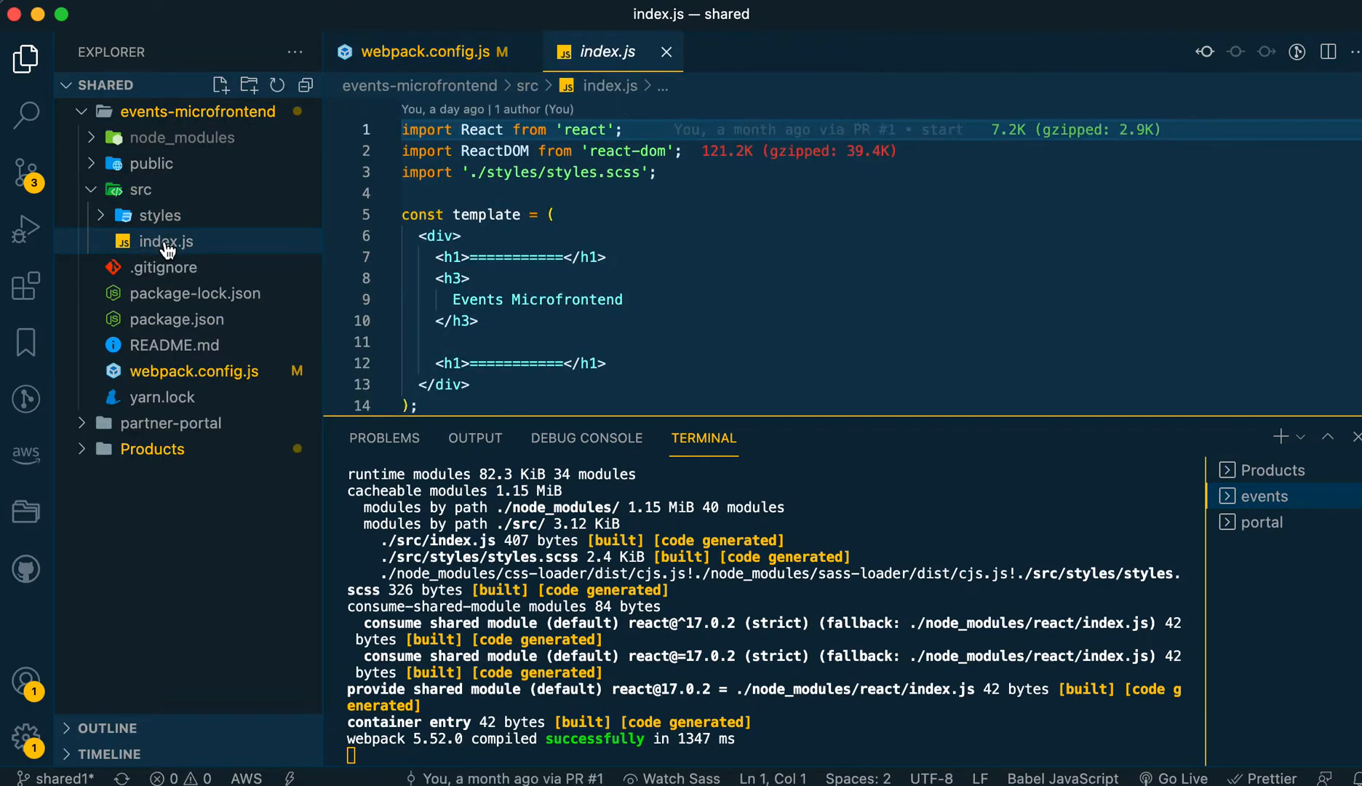
pyautogui.rightClick(164, 241)
pyautogui.write('bootstrap')
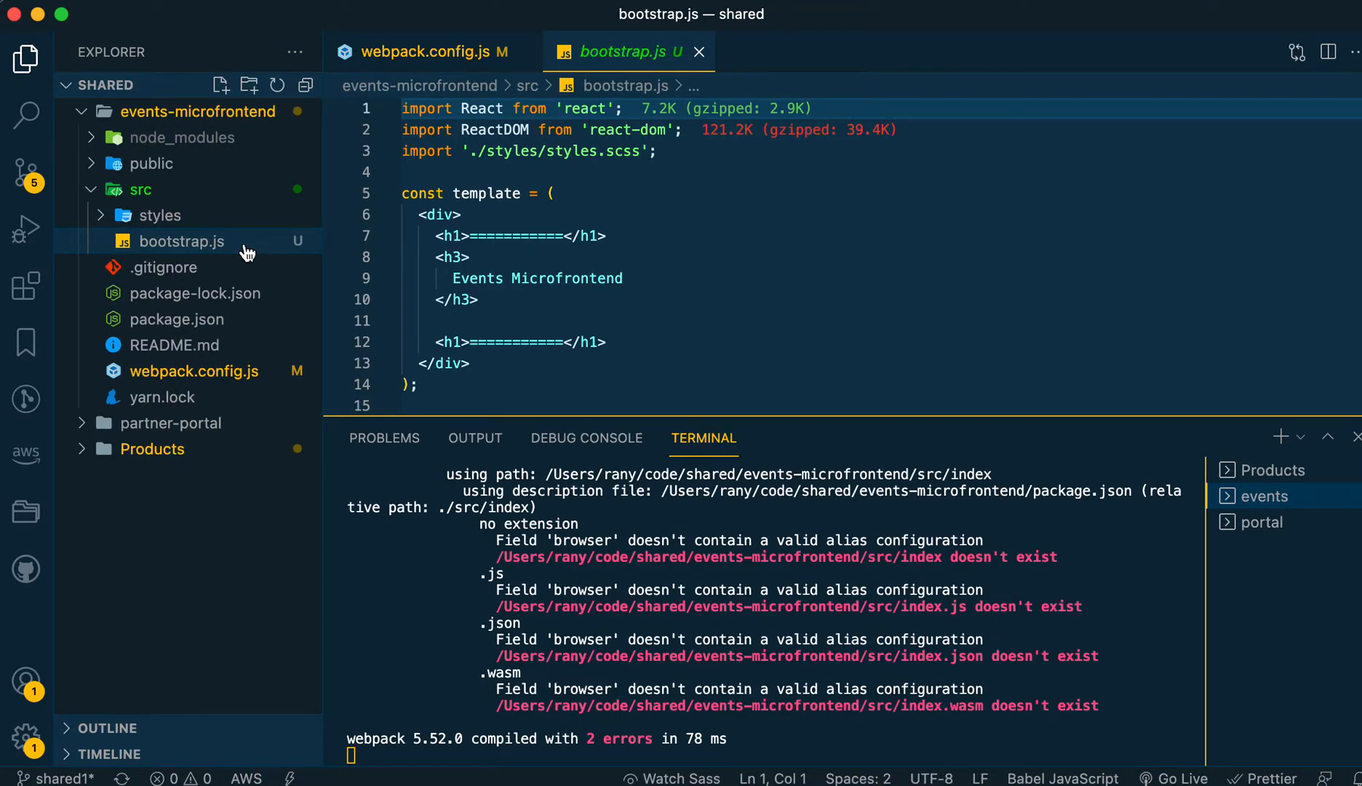
pyautogui.rightClick(182, 241)
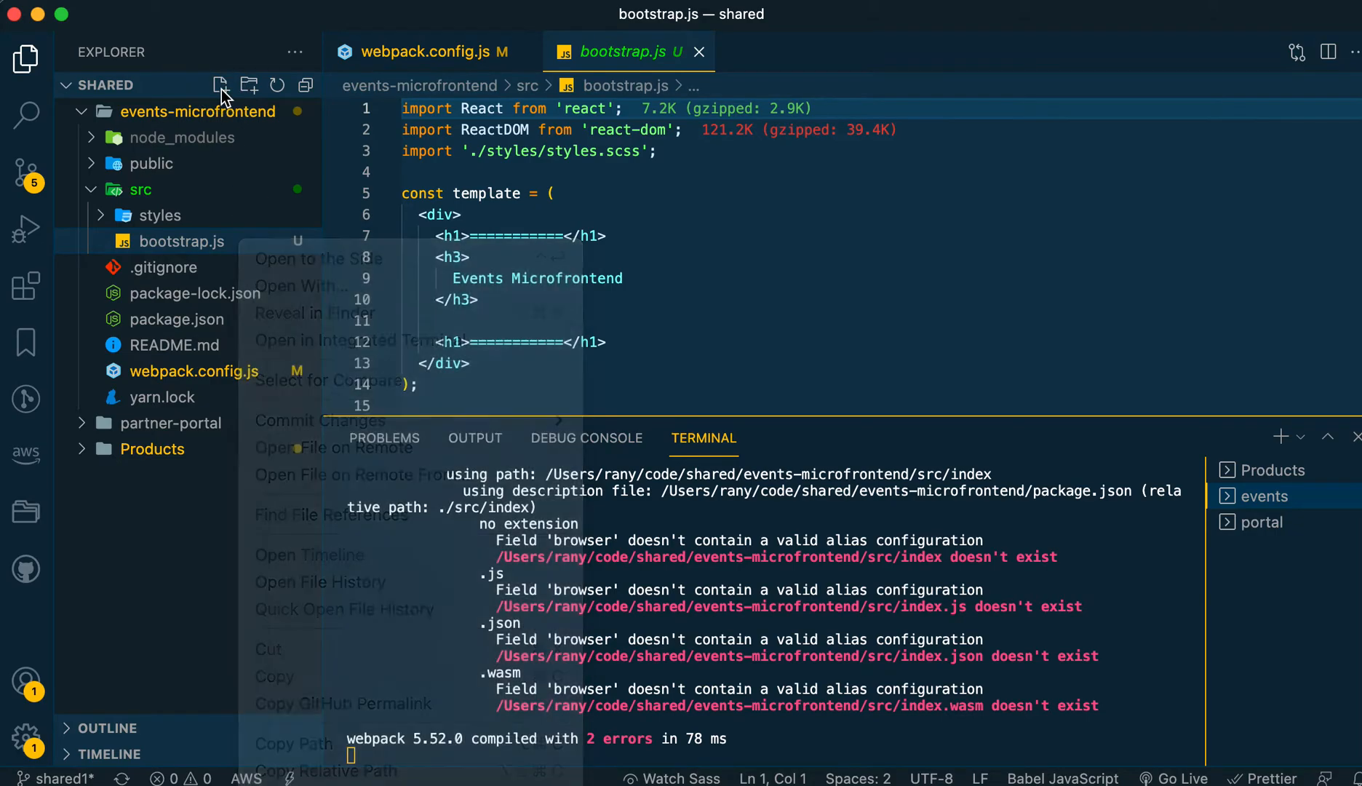
# Create a new src/index.js containing only import('./bootstrap.js'); and save it
pyautogui.click(221, 84)
pyautogui.write('index.js')
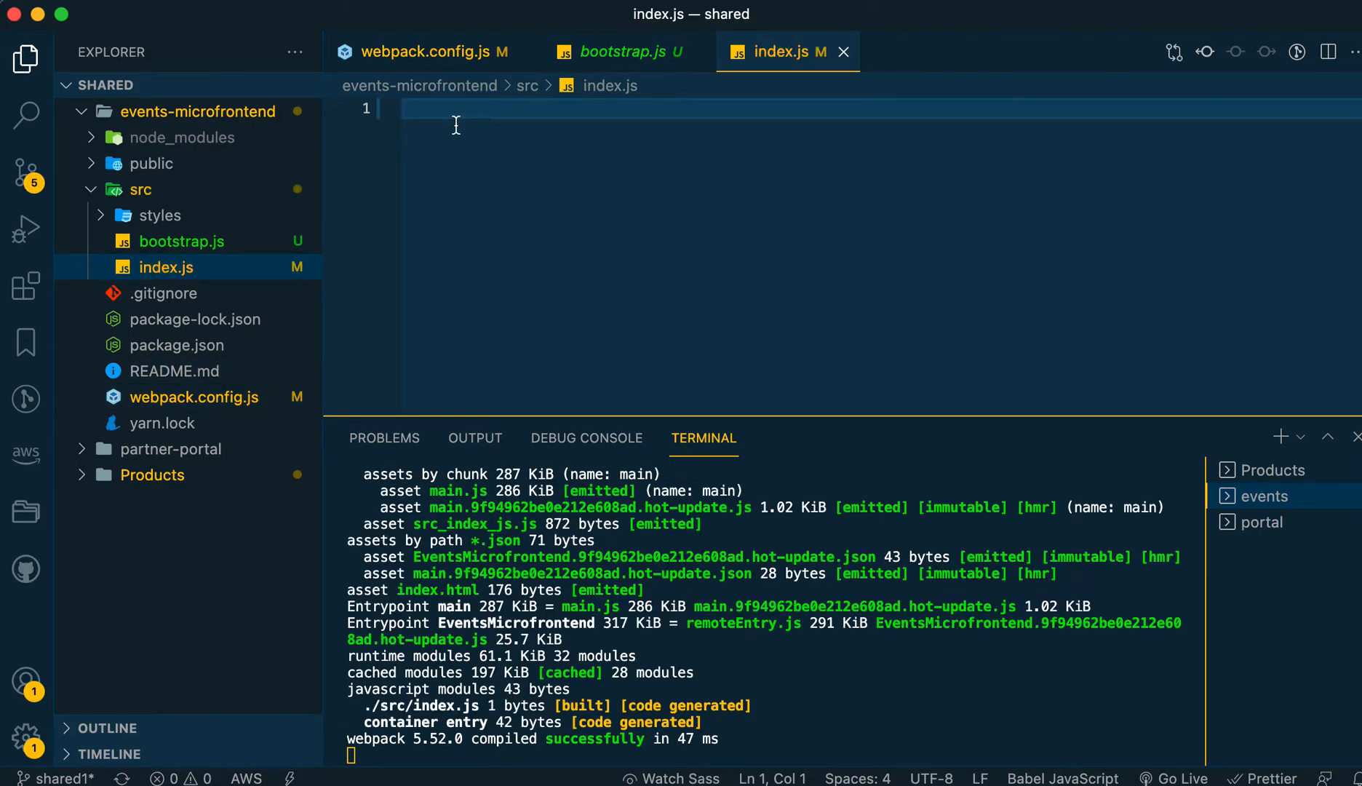
pyautogui.write('import ()')
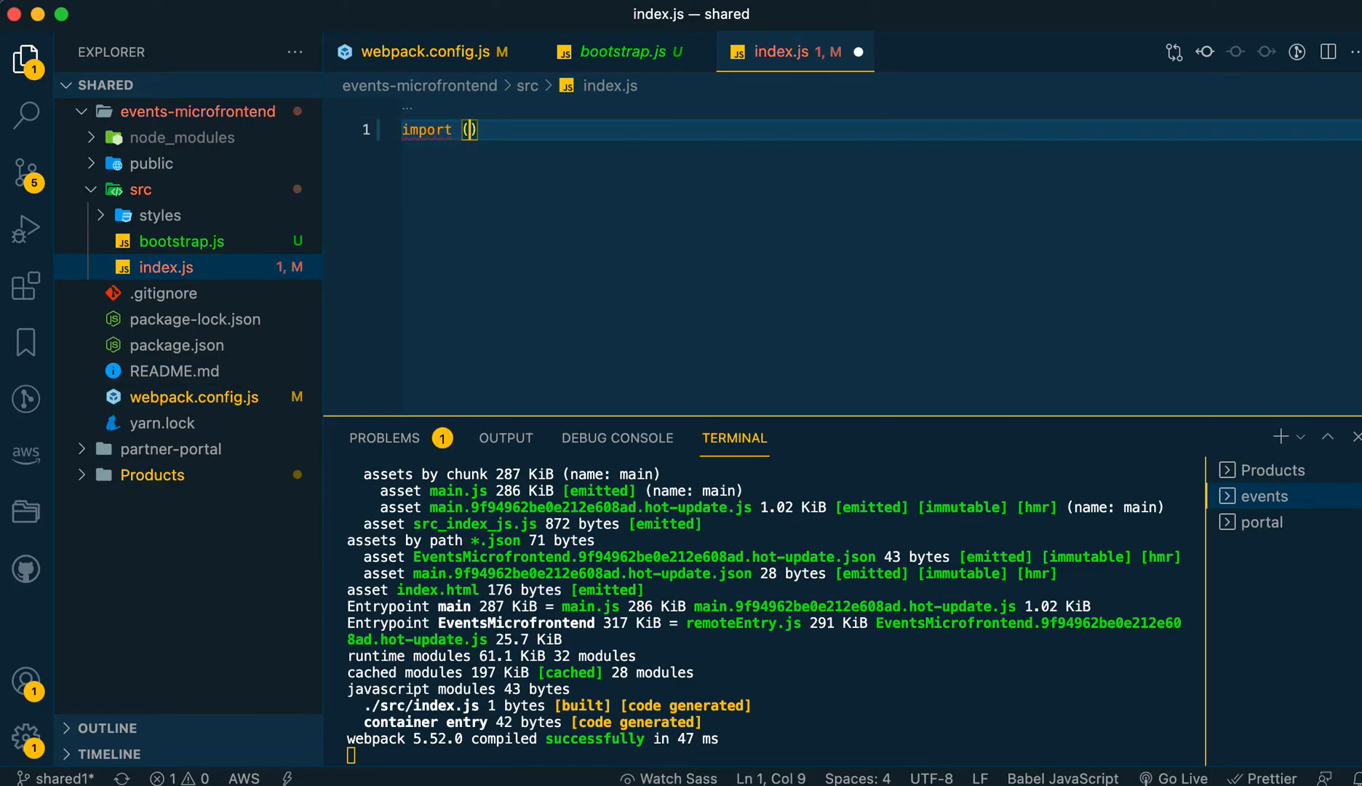
pyautogui.write("'./'")
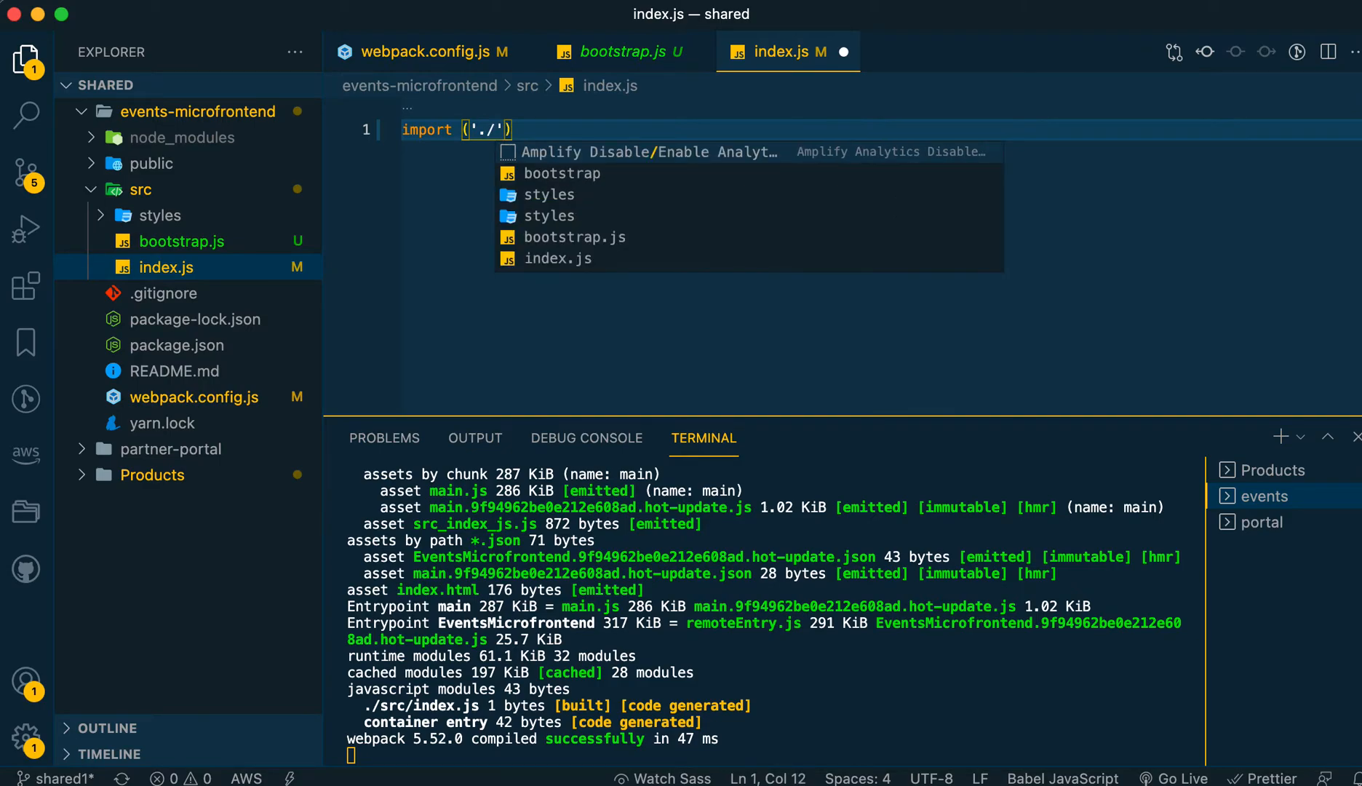
pyautogui.write('bootstrap.js')
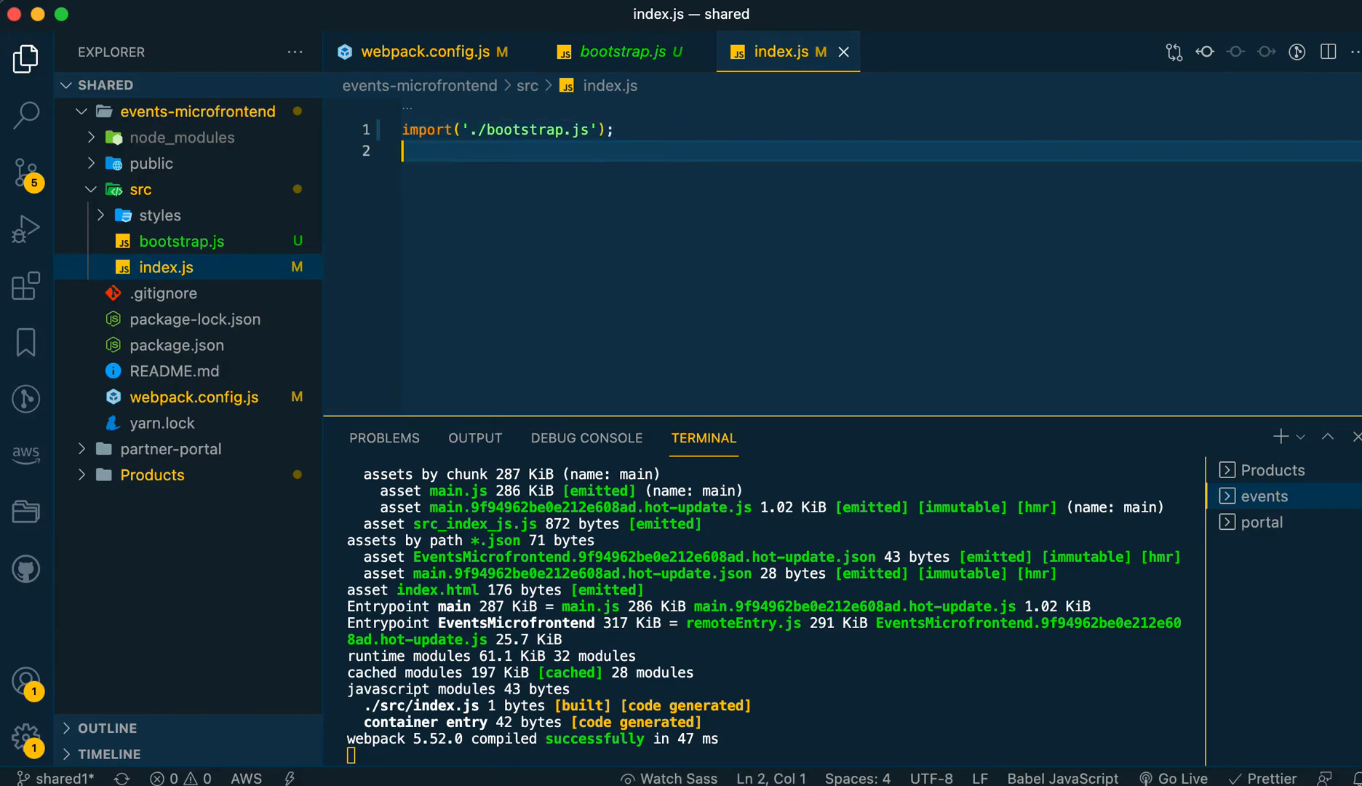
pyautogui.click(620, 51)
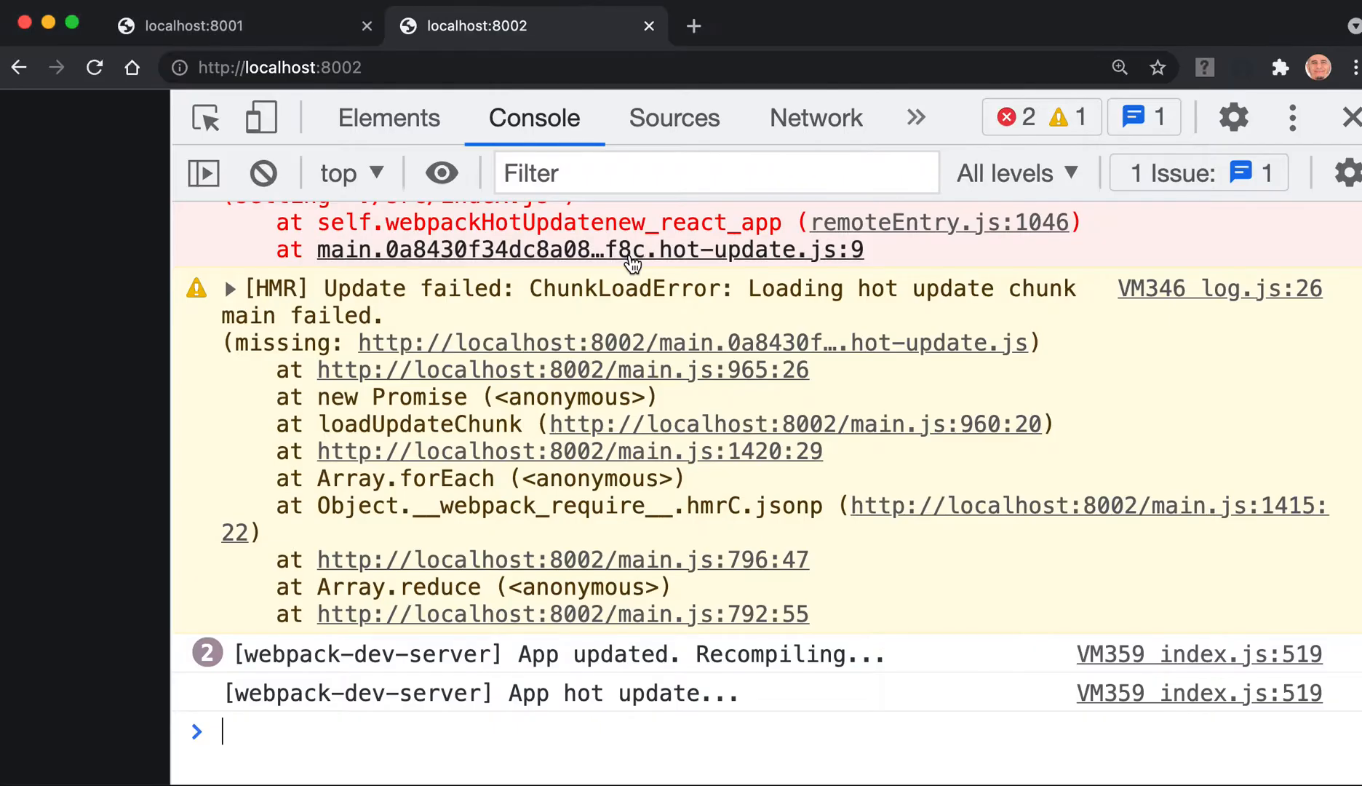
# Reload localhost:8002 so the Events Microfrontend heading renders, then start a new tab
pyautogui.click(95, 69)
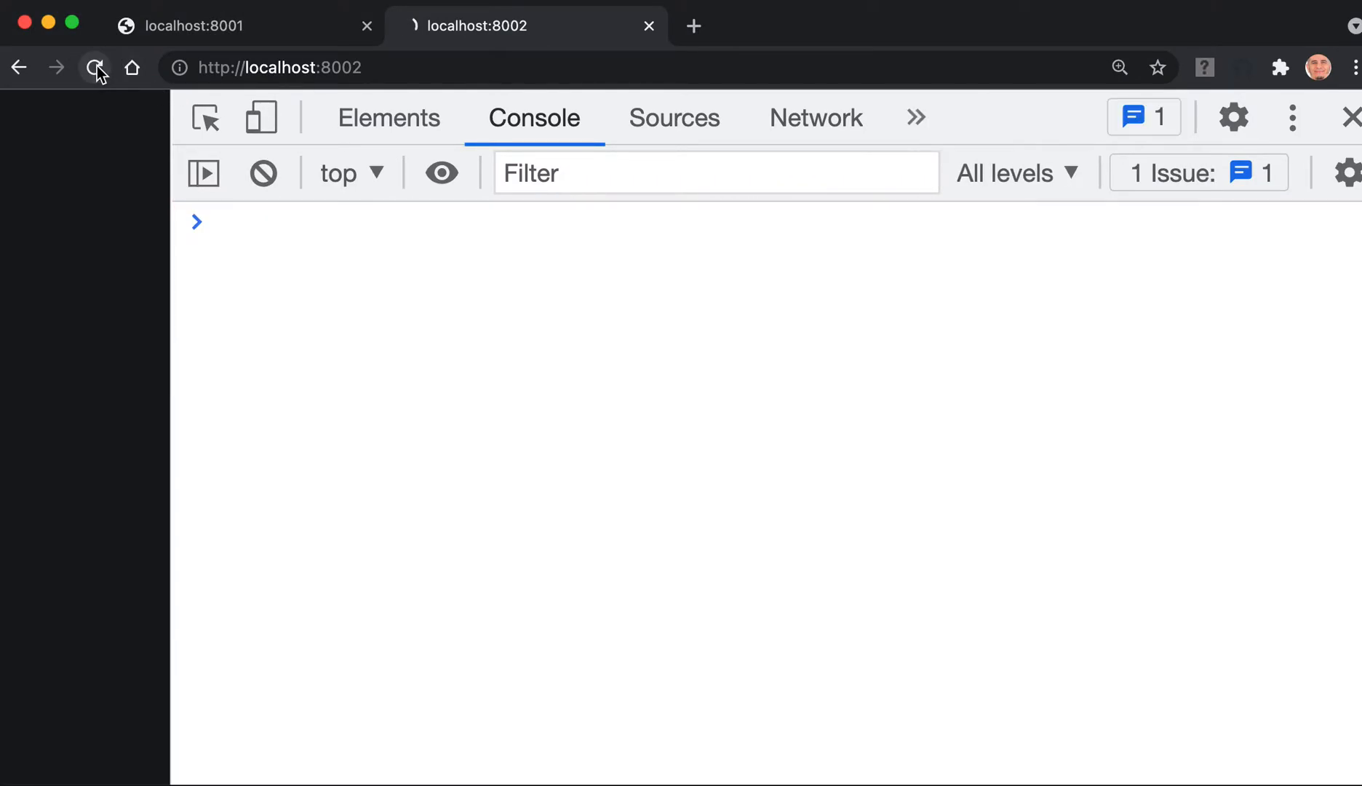
pyautogui.click(96, 68)
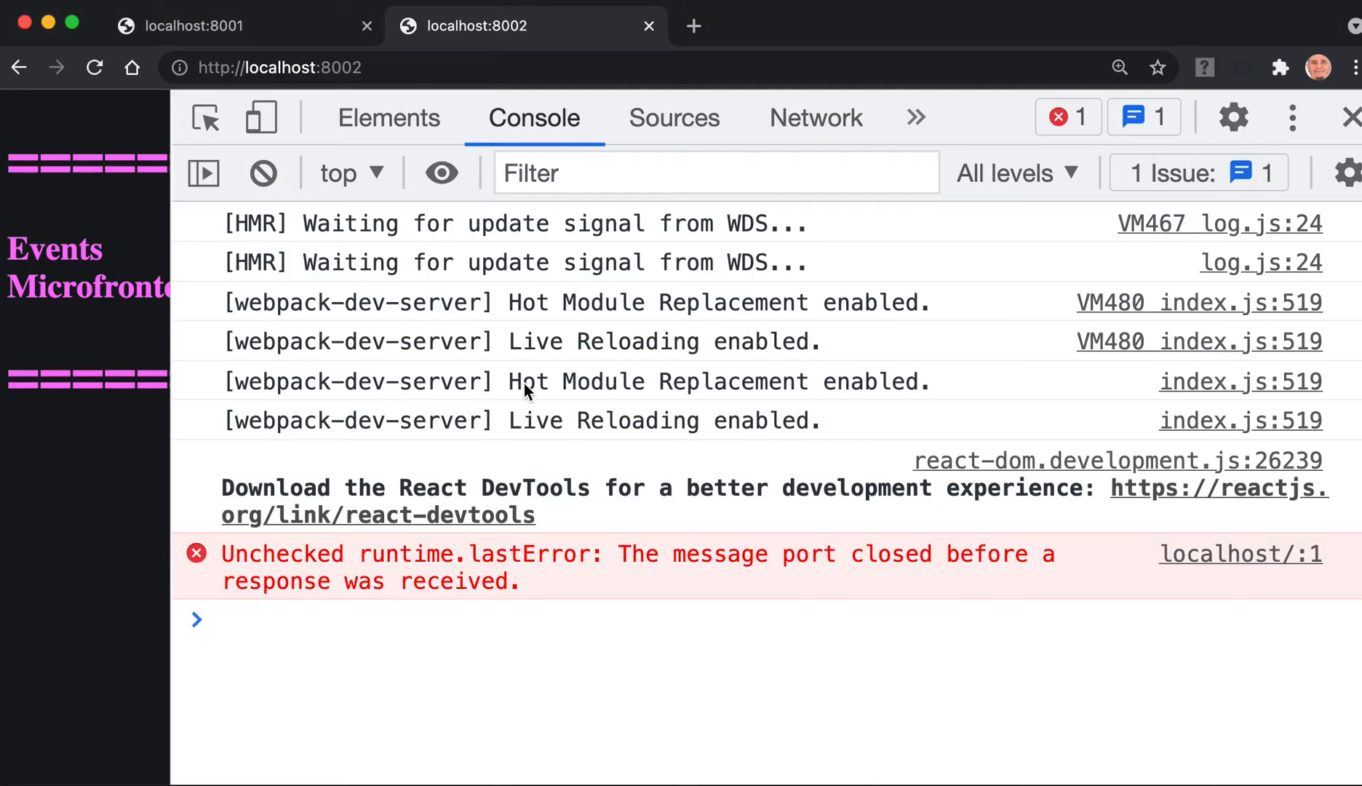
pyautogui.moveTo(611, 286)
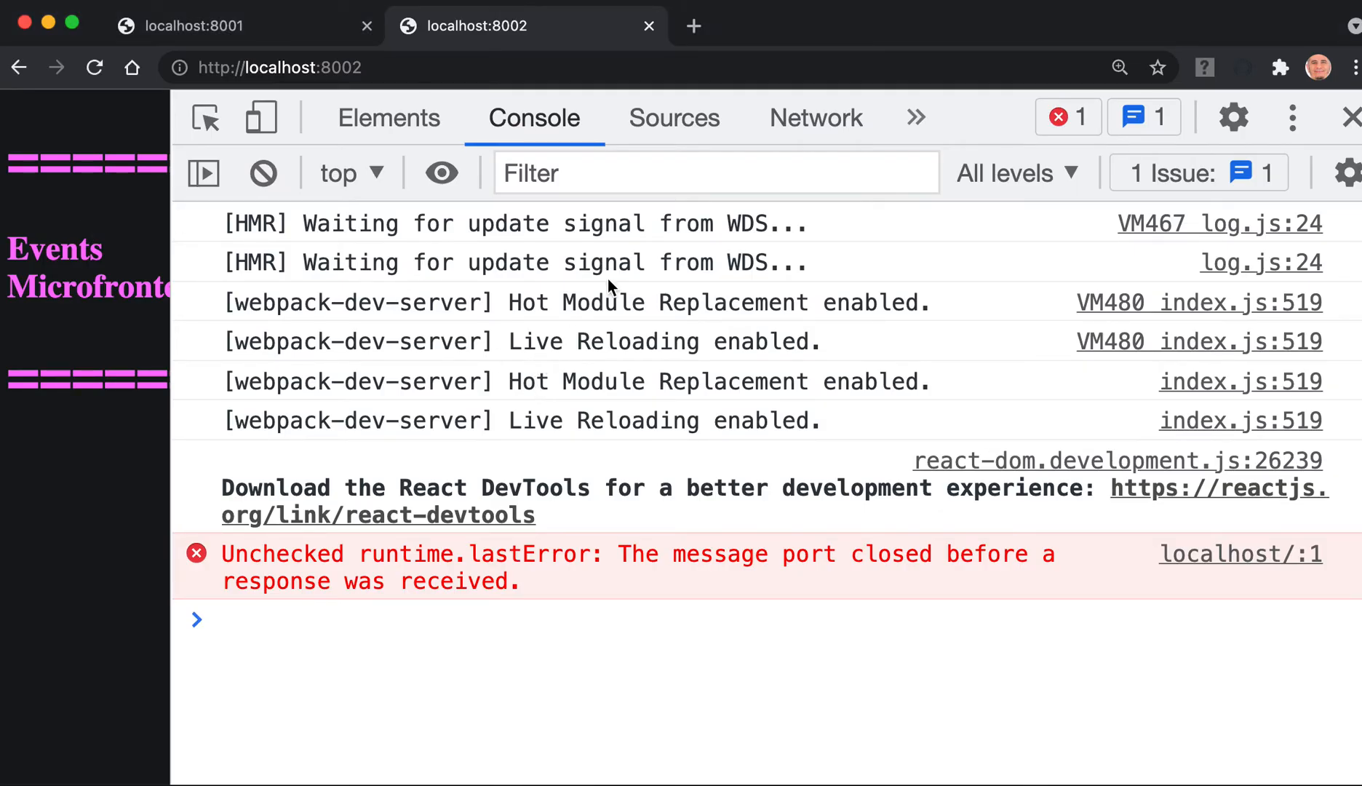
pyautogui.click(692, 25)
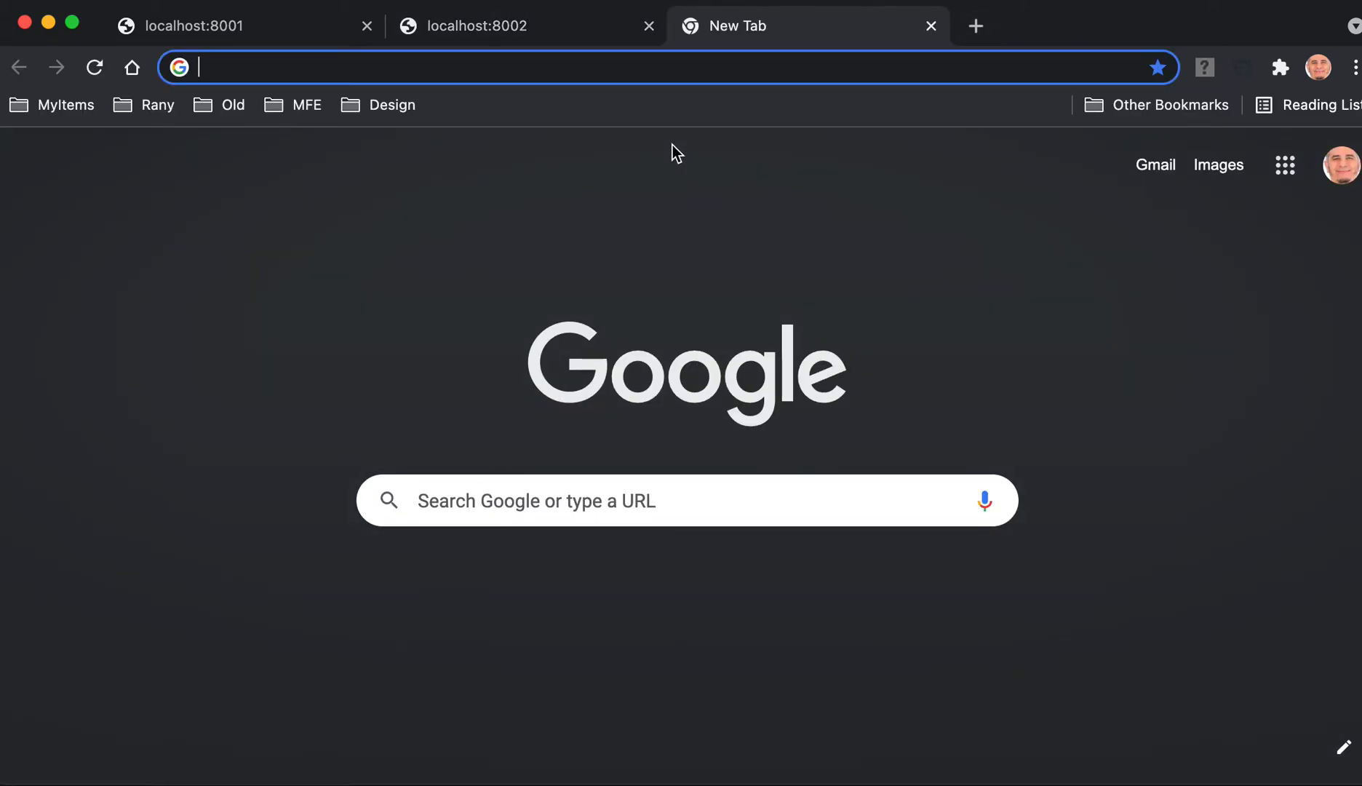
# Copy the localhost address from the 8002 tab and load localhost:8000 in the new tab
pyautogui.click(478, 24)
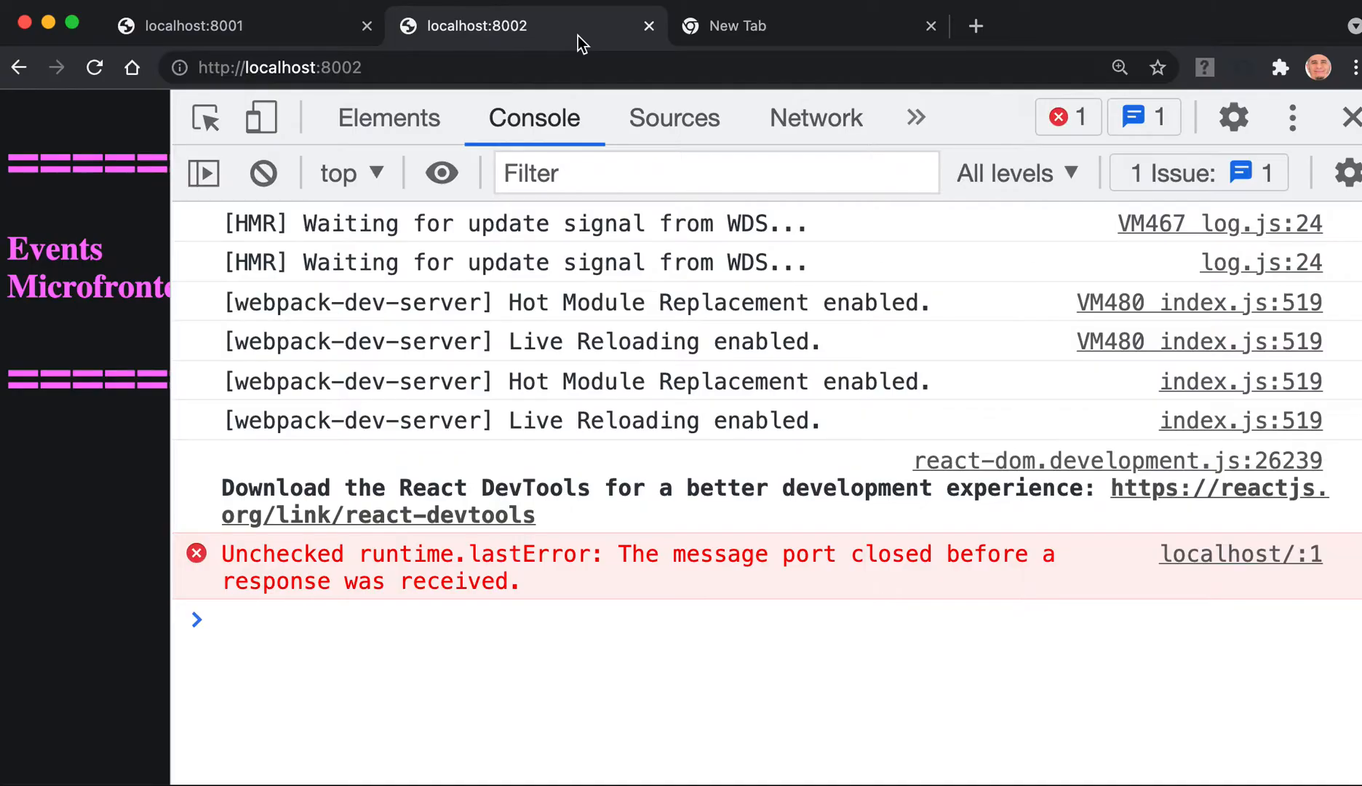
pyautogui.click(278, 68)
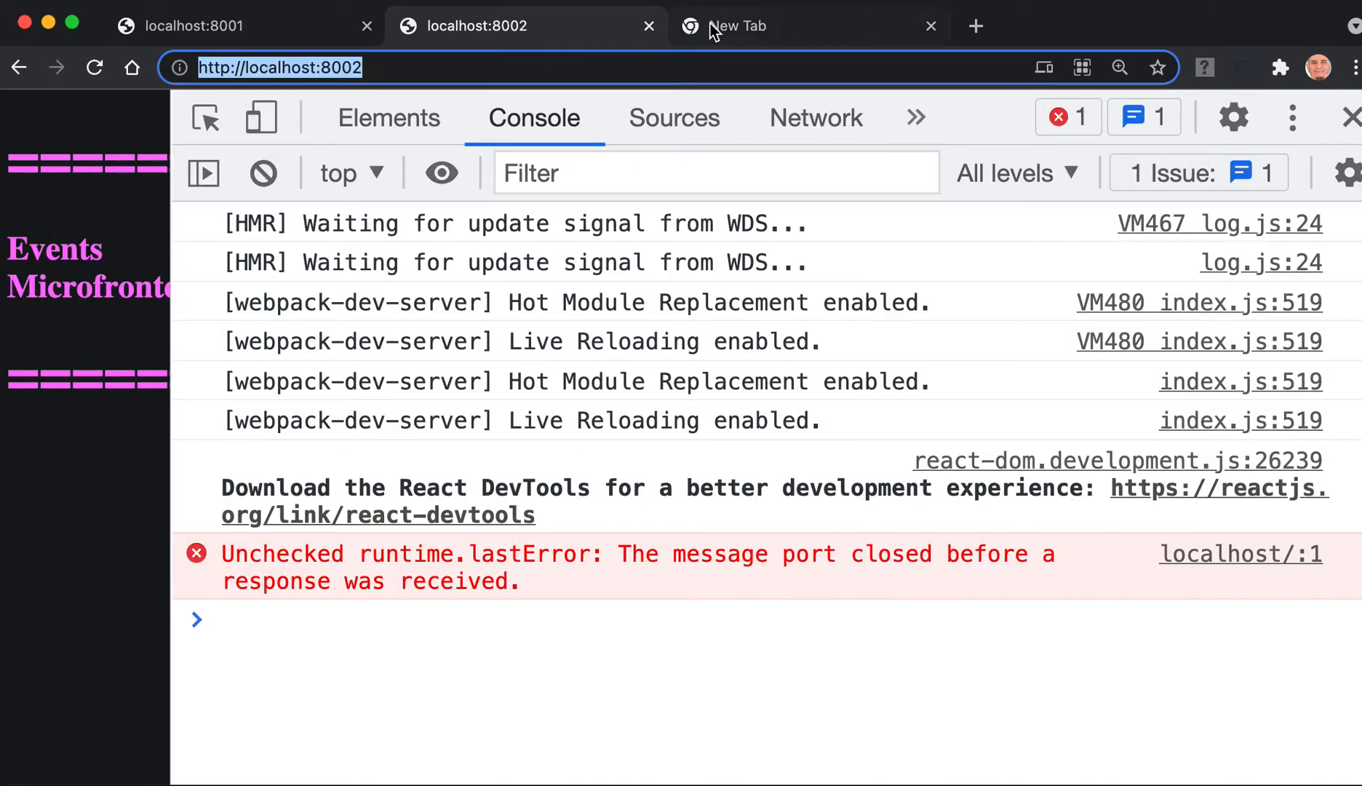
pyautogui.click(738, 26)
pyautogui.write('http://localhost:8000')
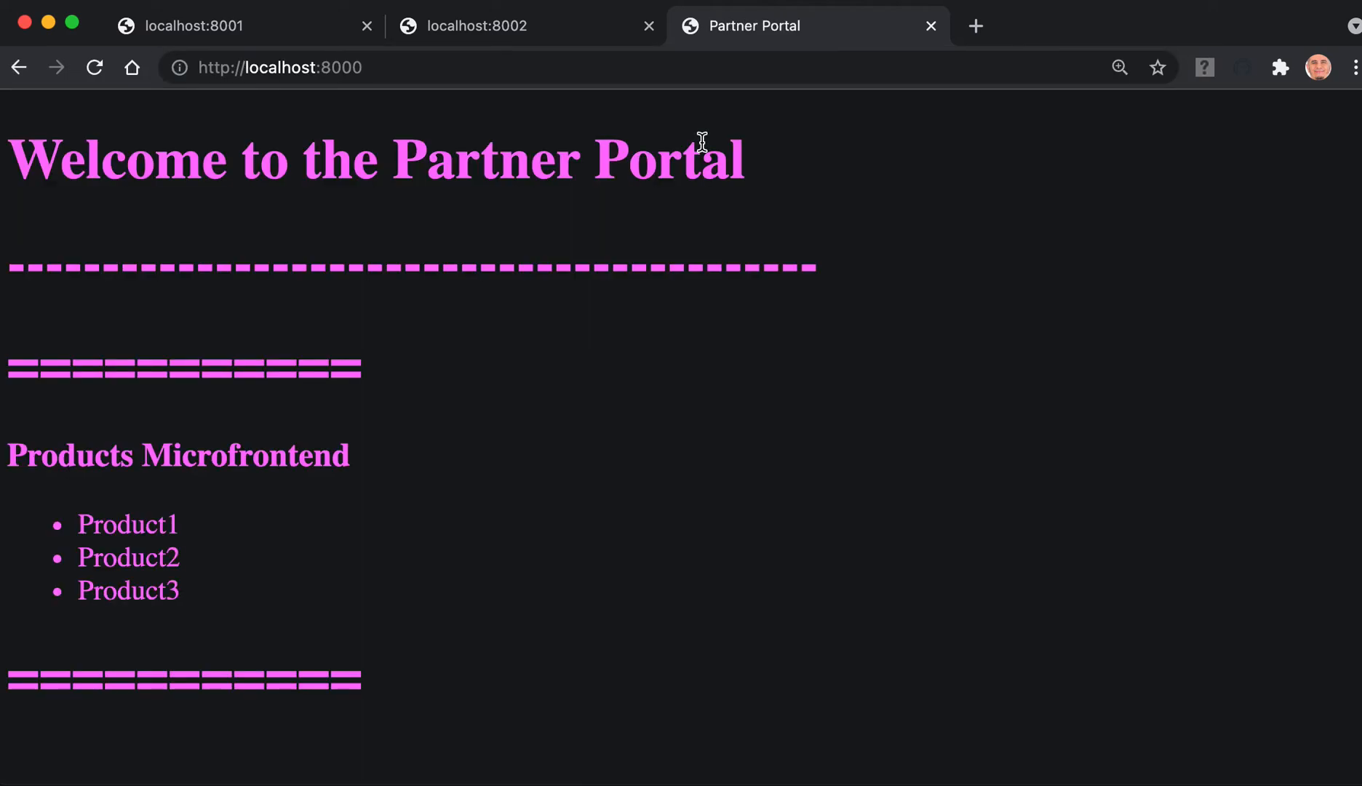
pyautogui.moveTo(870, 192)
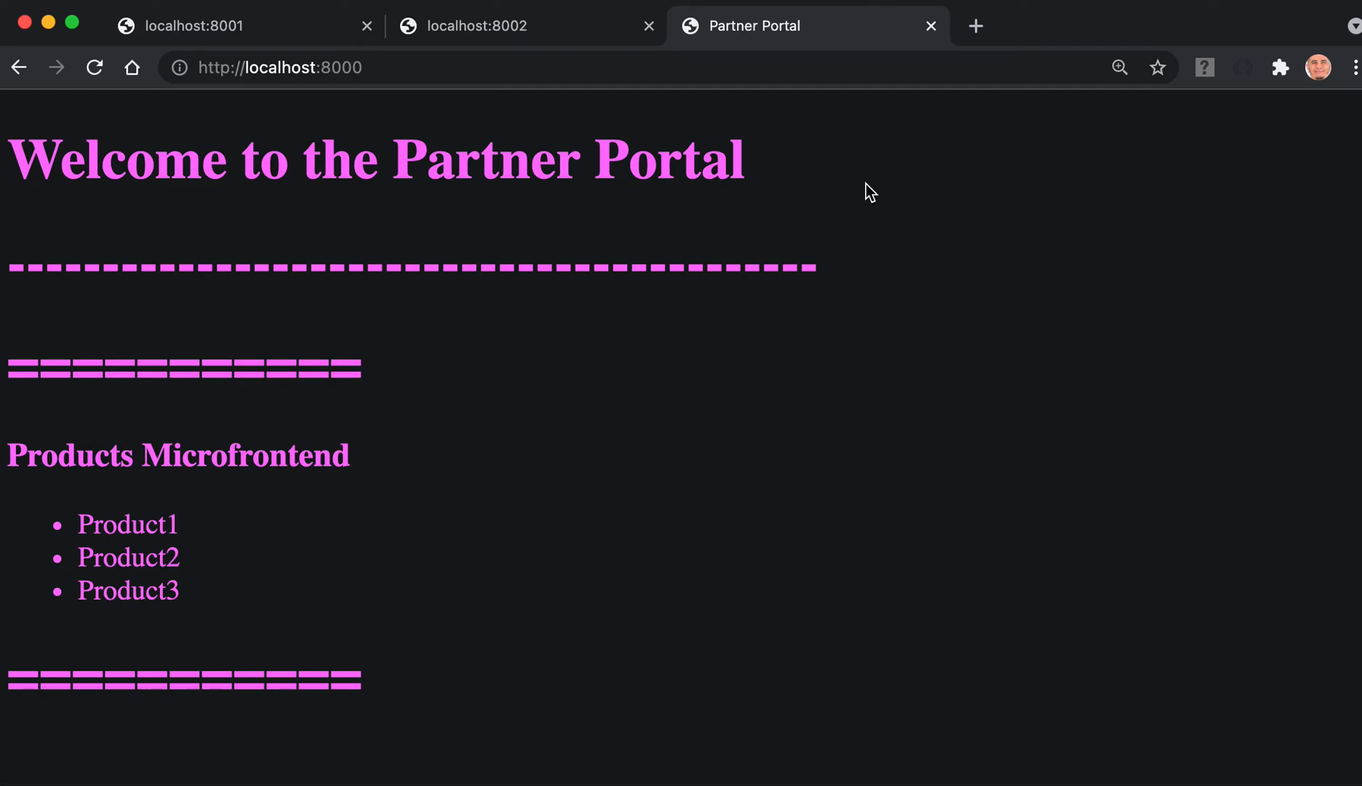
# Inspect the Partner Portal, show its Console, and reload to review the log for eager-consumption errors
pyautogui.rightClick(870, 191)
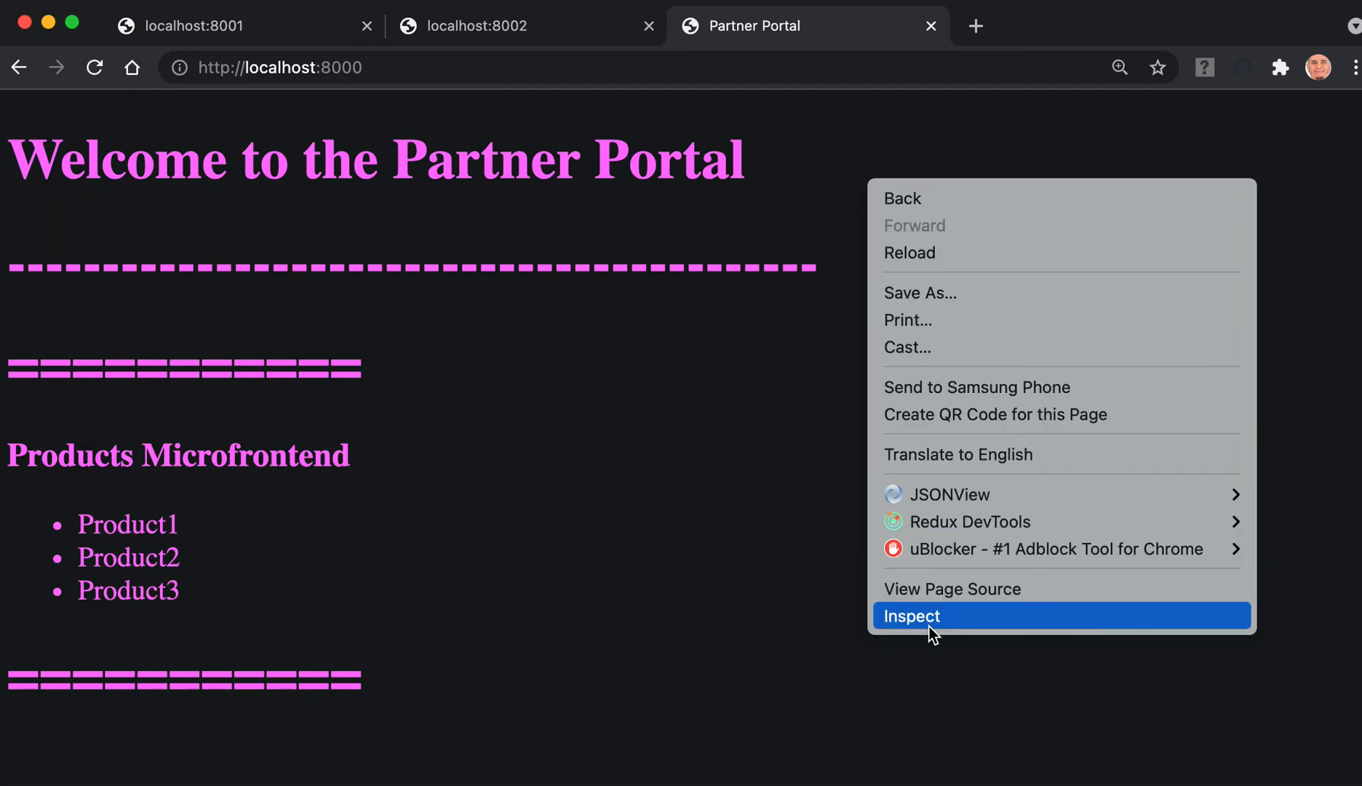
pyautogui.moveTo(1029, 623)
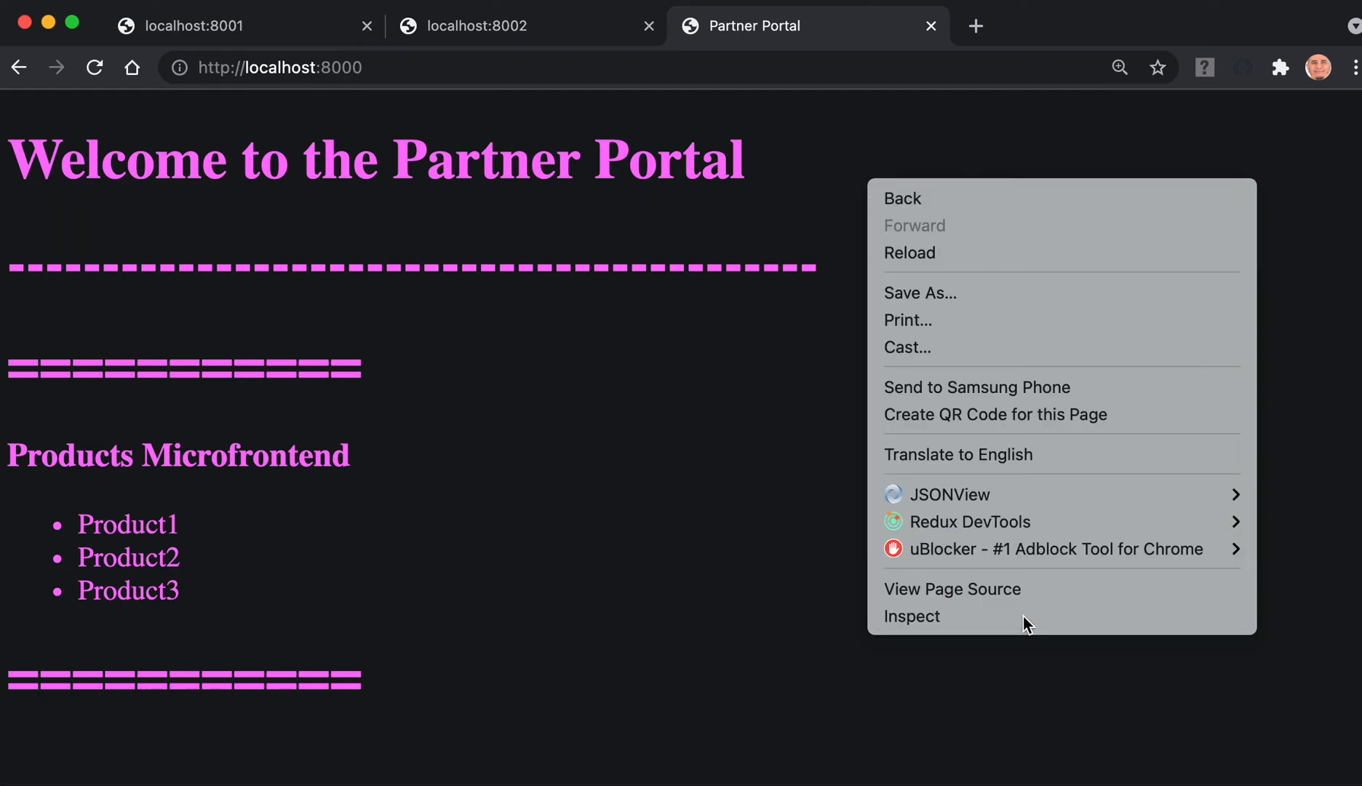
pyautogui.click(911, 616)
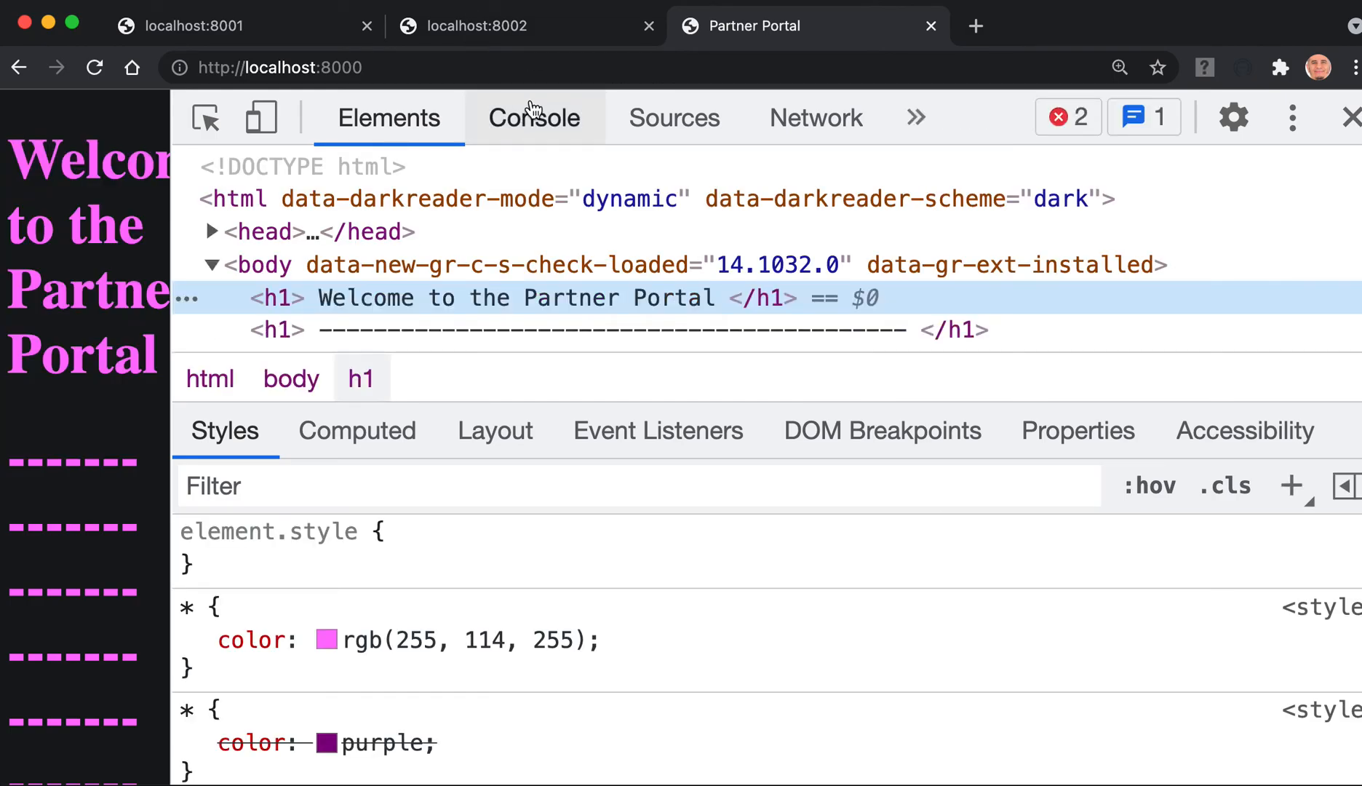
pyautogui.click(534, 118)
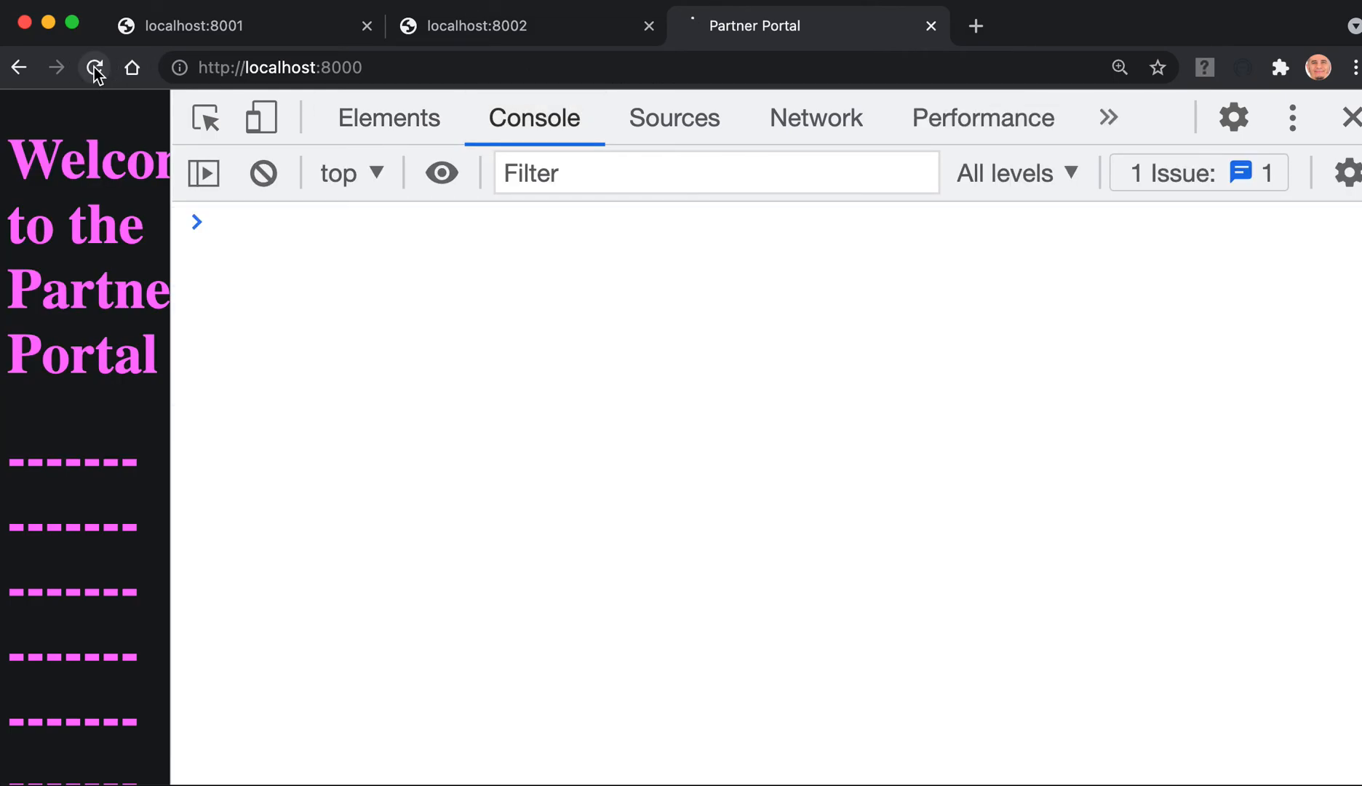
pyautogui.click(93, 69)
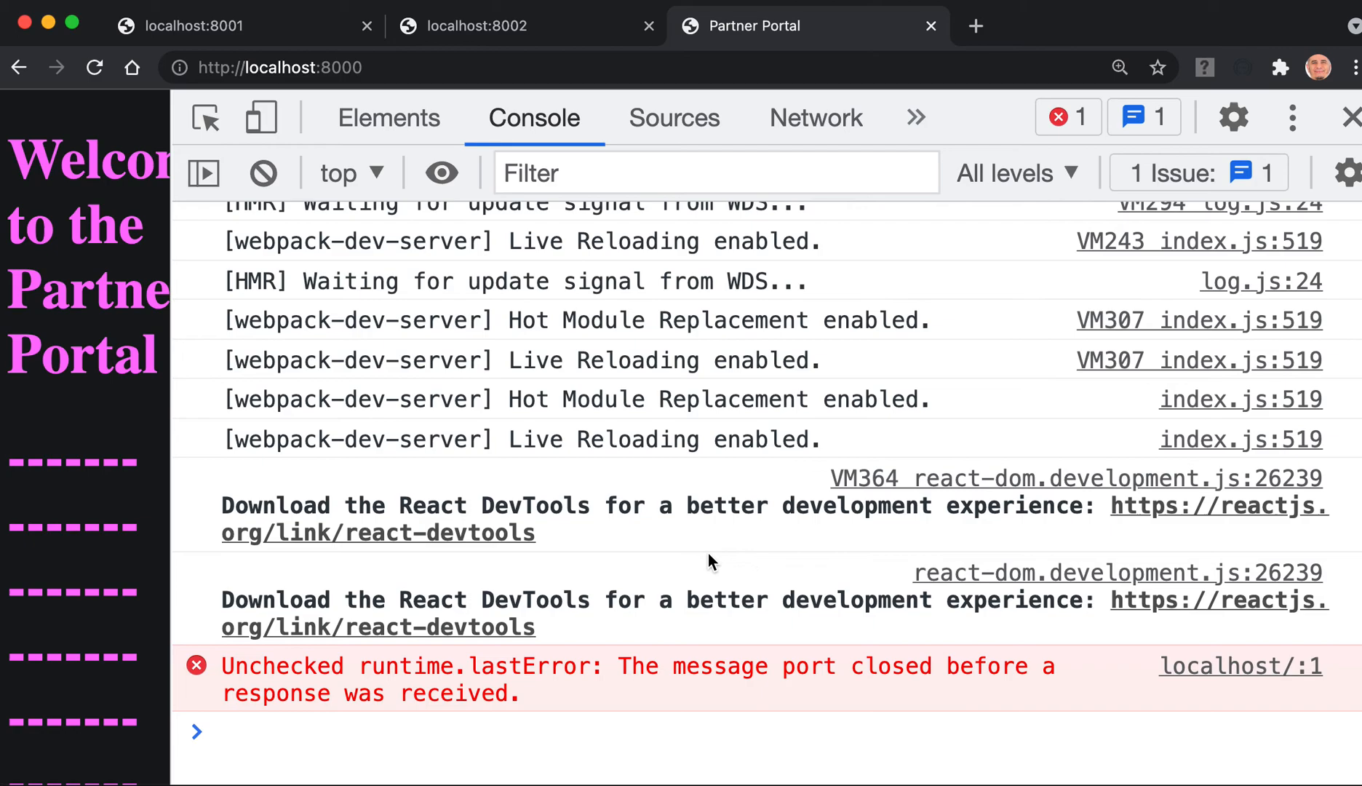
pyautogui.moveTo(601, 540)
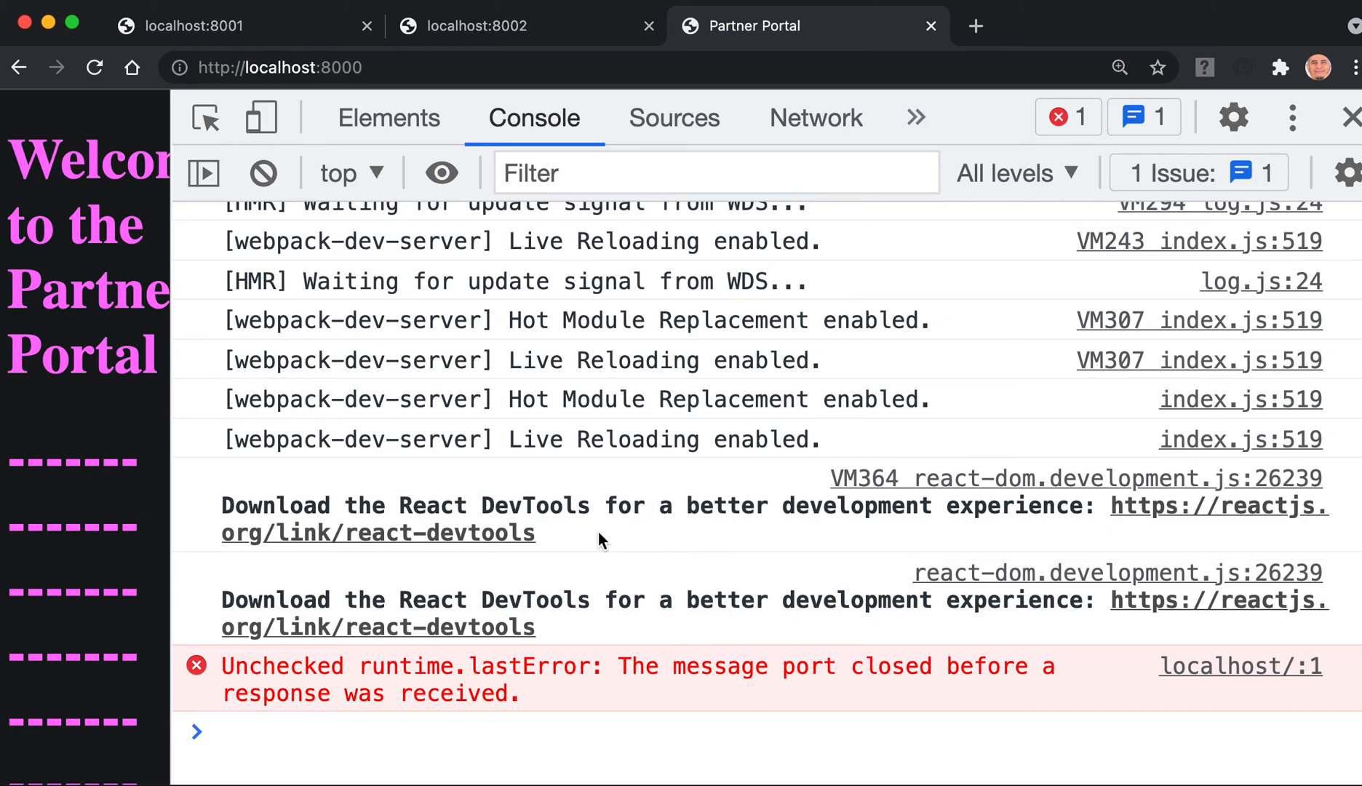
pyautogui.moveTo(326, 528)
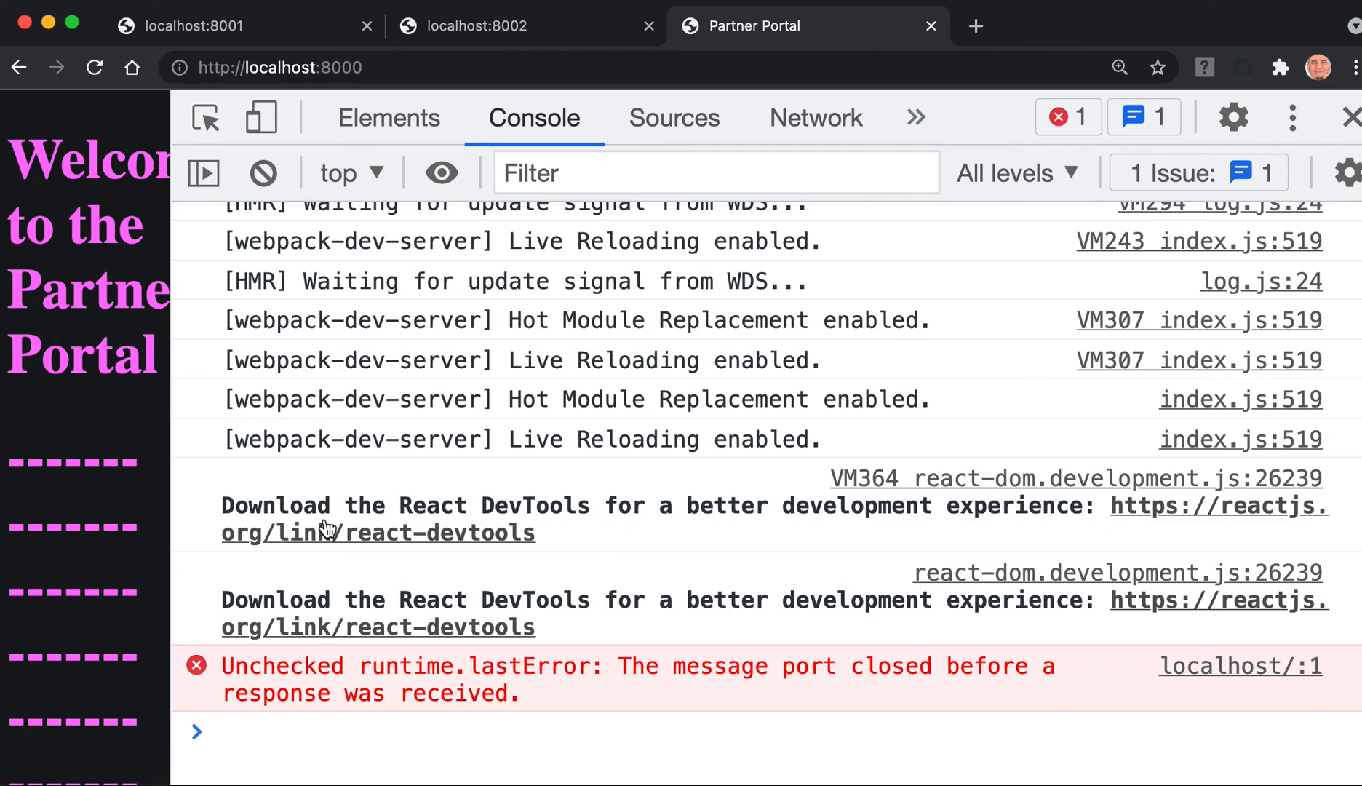
pyautogui.moveTo(172, 427)
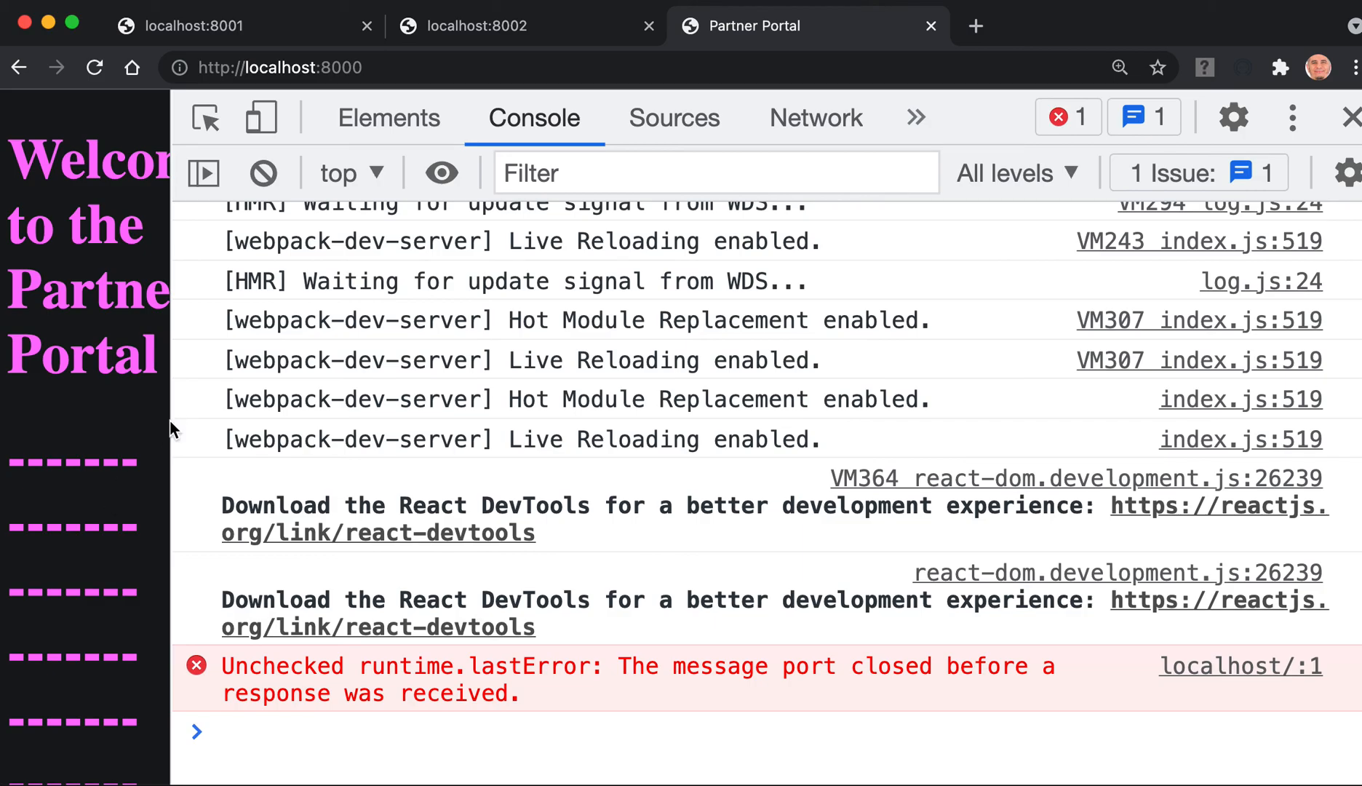